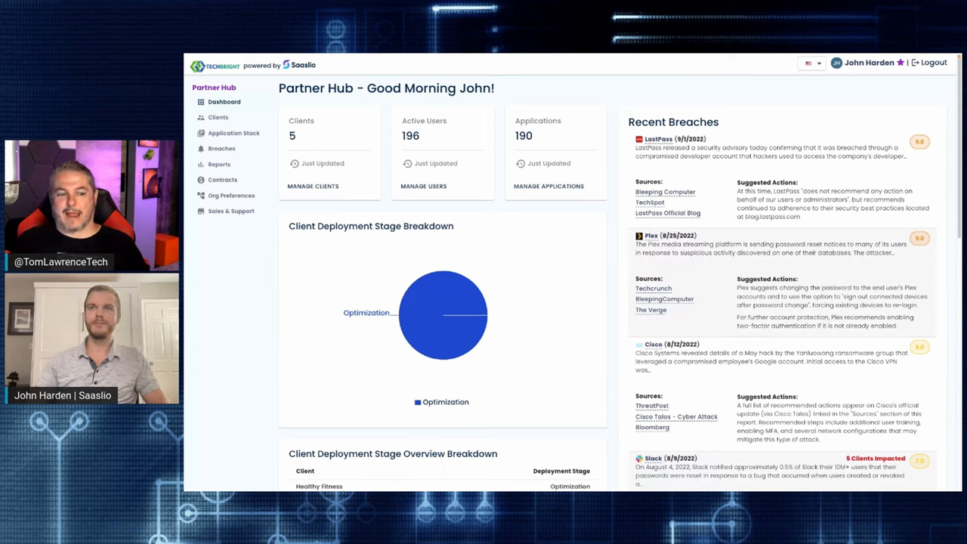
{"action": "mouse_move", "coordinate": [828, 260]}
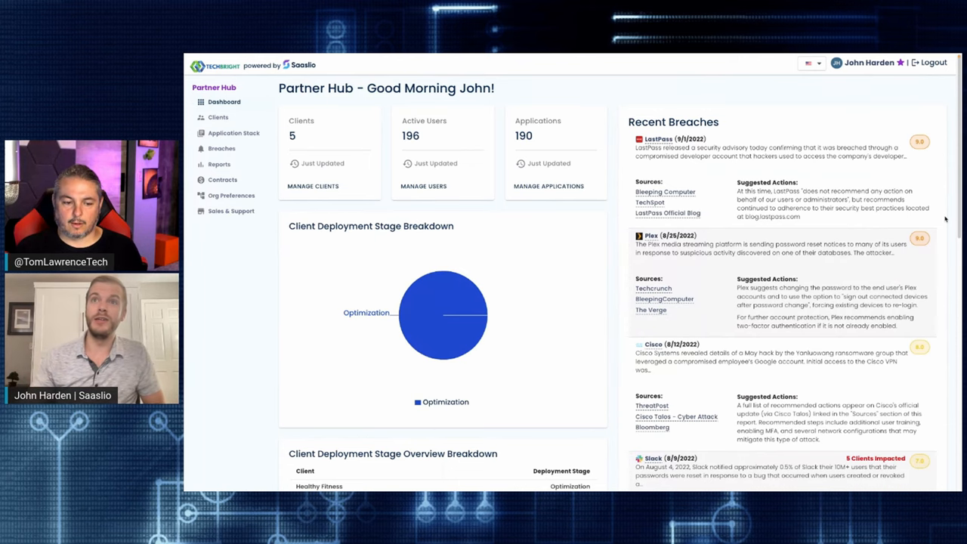
Scroll through the Slack breach overview and the list of impacted clients.
{"action": "scroll", "scroll_direction": "down", "scroll_amount": 3}
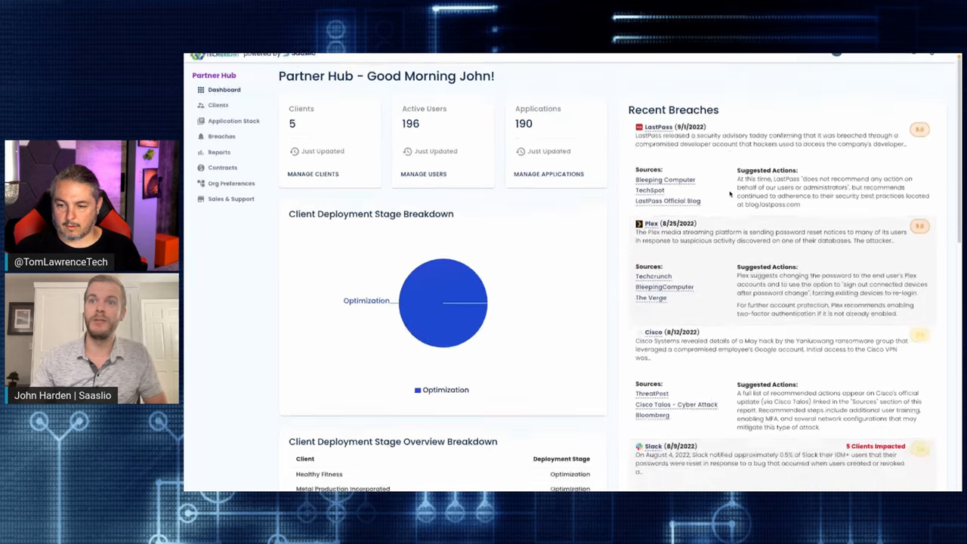
{"action": "scroll", "scroll_direction": "down", "scroll_amount": 3}
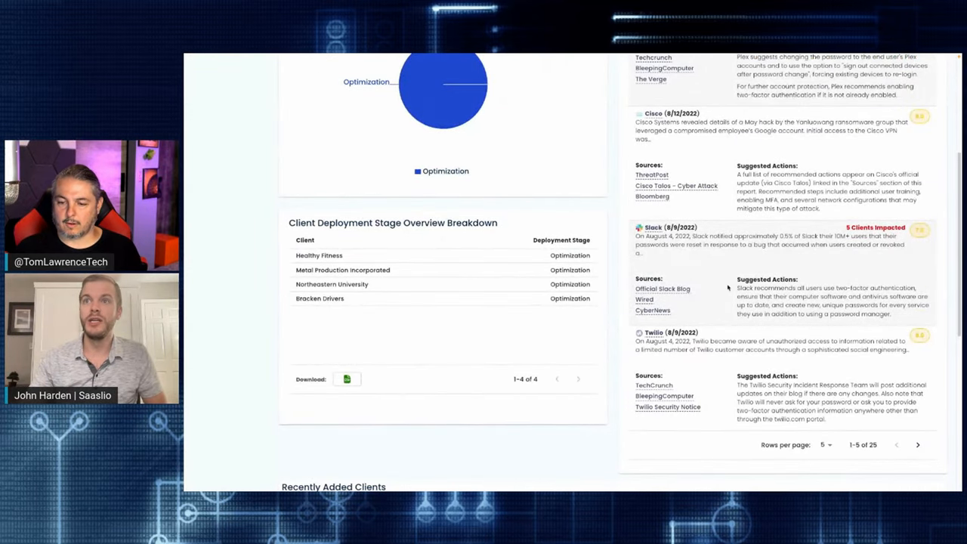
{"action": "mouse_move", "coordinate": [779, 293]}
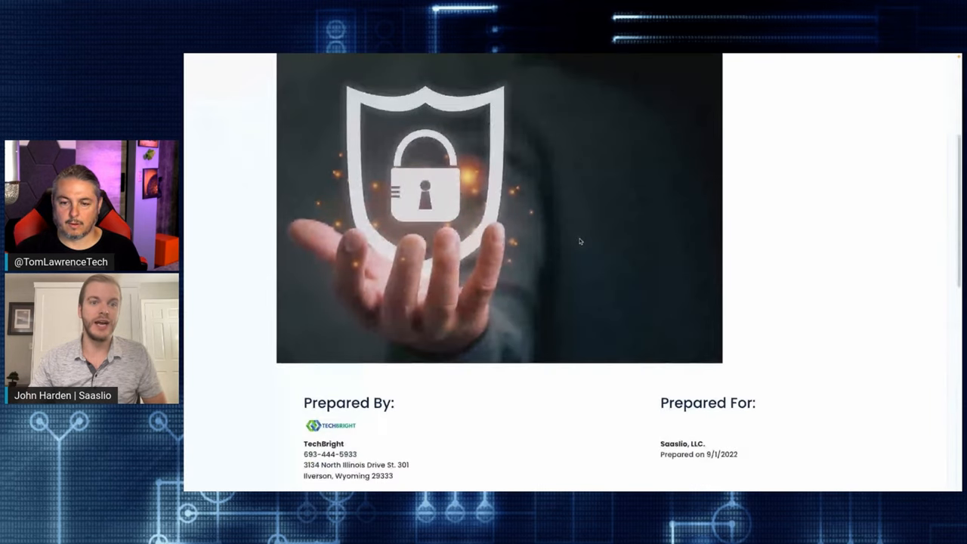
{"action": "scroll", "scroll_direction": "down", "scroll_amount": 3}
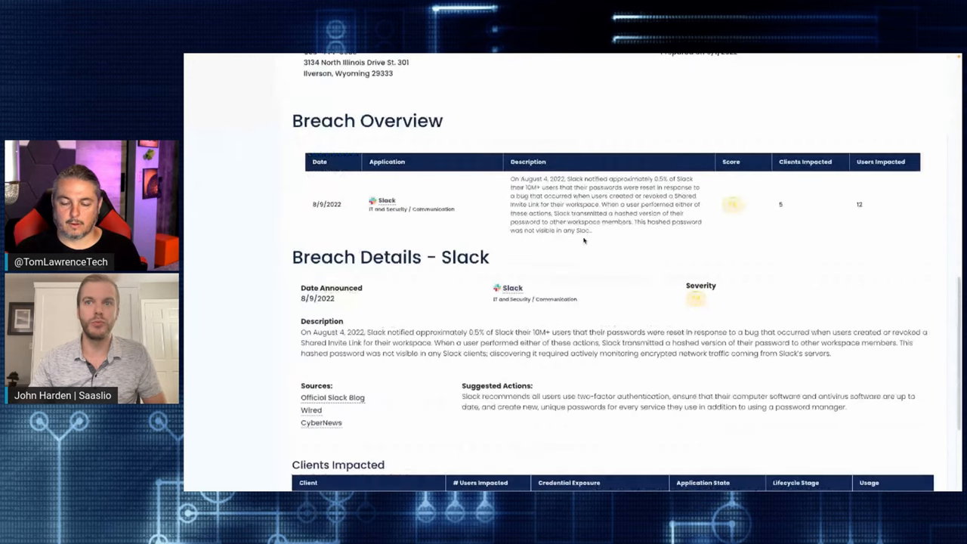
{"action": "scroll", "scroll_direction": "down", "scroll_amount": 3}
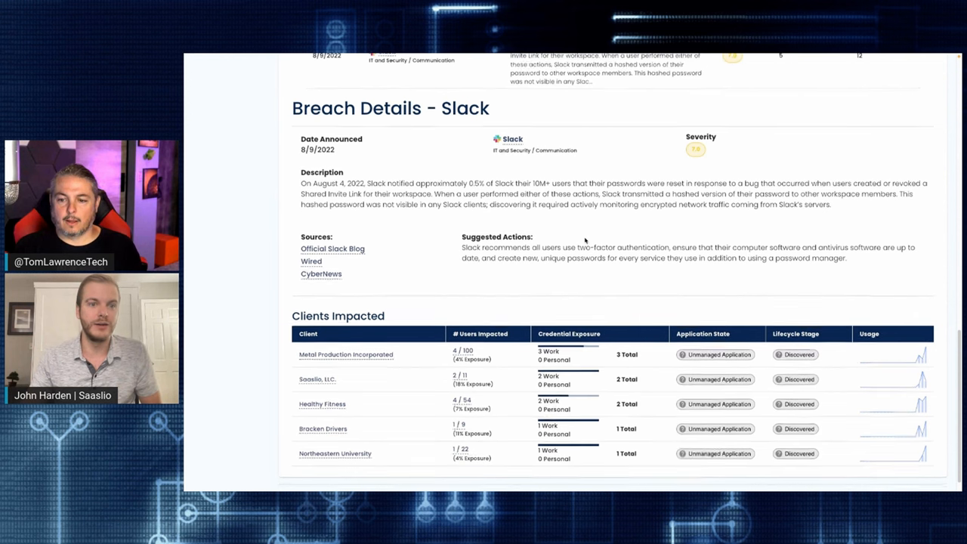
{"action": "scroll", "scroll_direction": "up", "scroll_amount": 3}
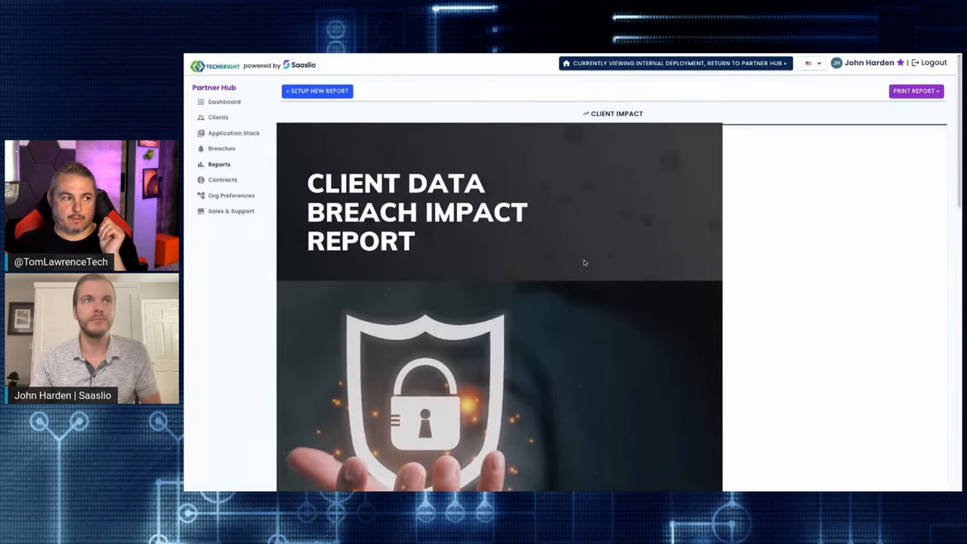
{"action": "mouse_move", "coordinate": [236, 109]}
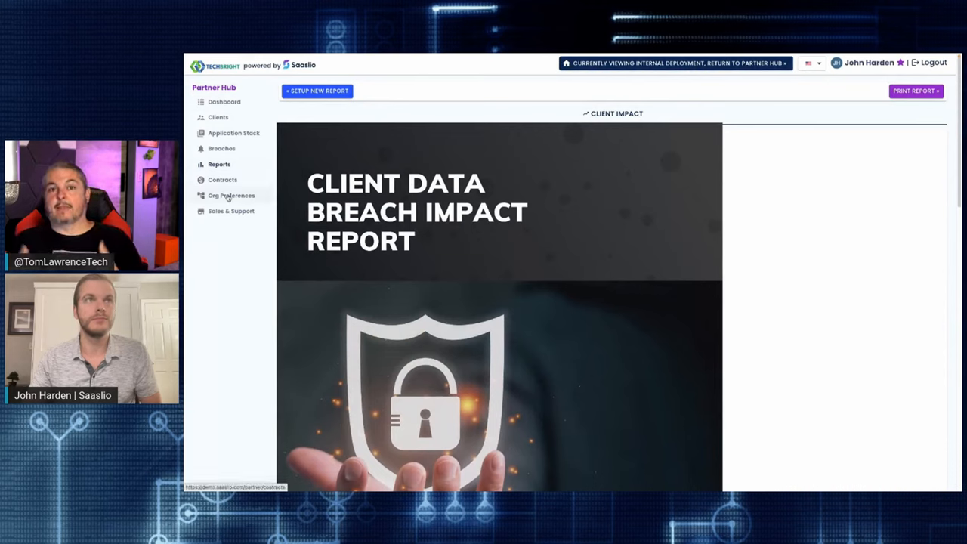
{"action": "mouse_move", "coordinate": [236, 118]}
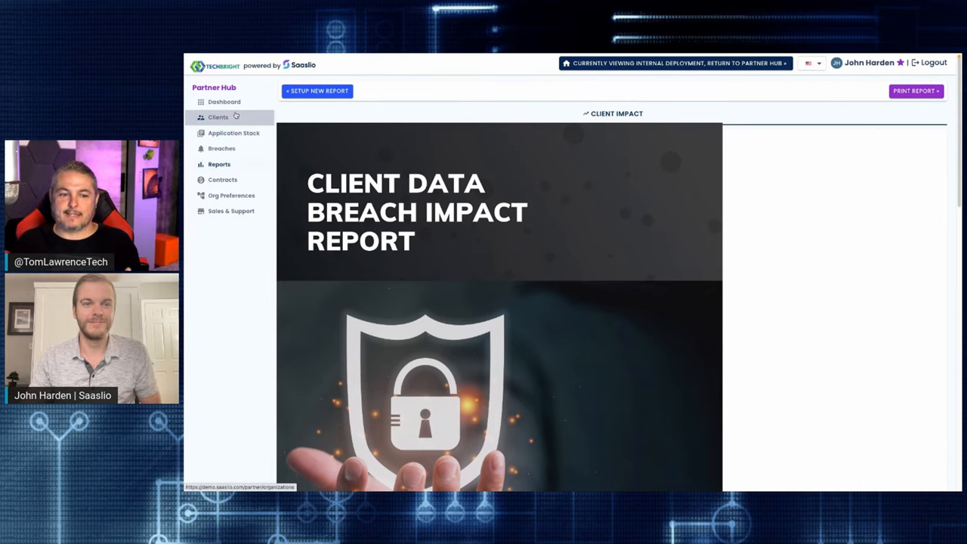
Show the Clients list with active users and application counts.
{"action": "left_click", "coordinate": [218, 117]}
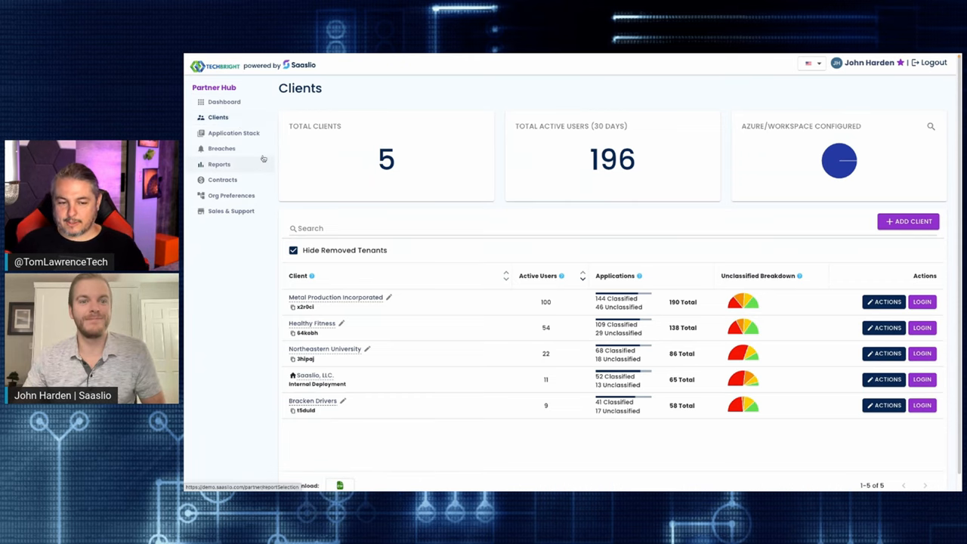
Go to Integrations under Org Preferences and collapse the Deployment Configurations section.
{"action": "left_click", "coordinate": [231, 195]}
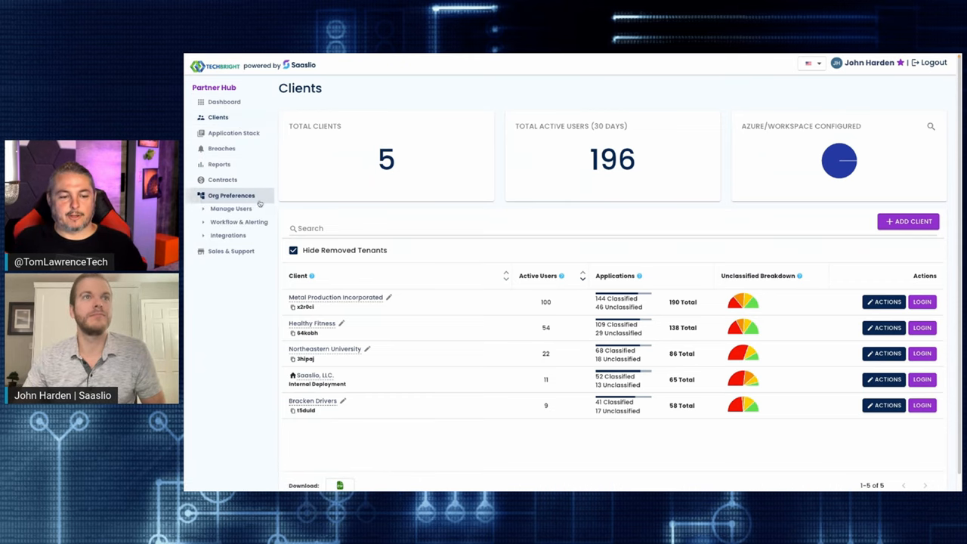
{"action": "left_click", "coordinate": [227, 236]}
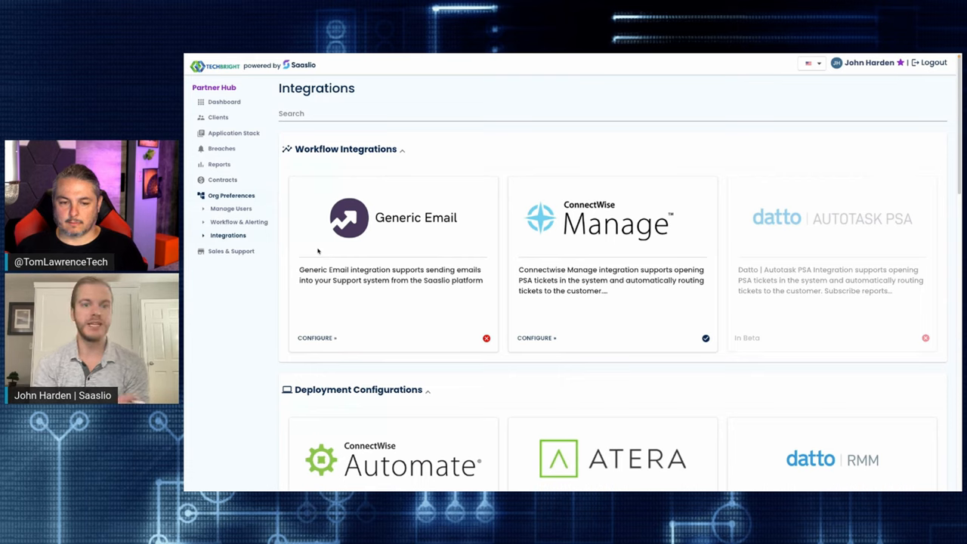
{"action": "mouse_move", "coordinate": [325, 136]}
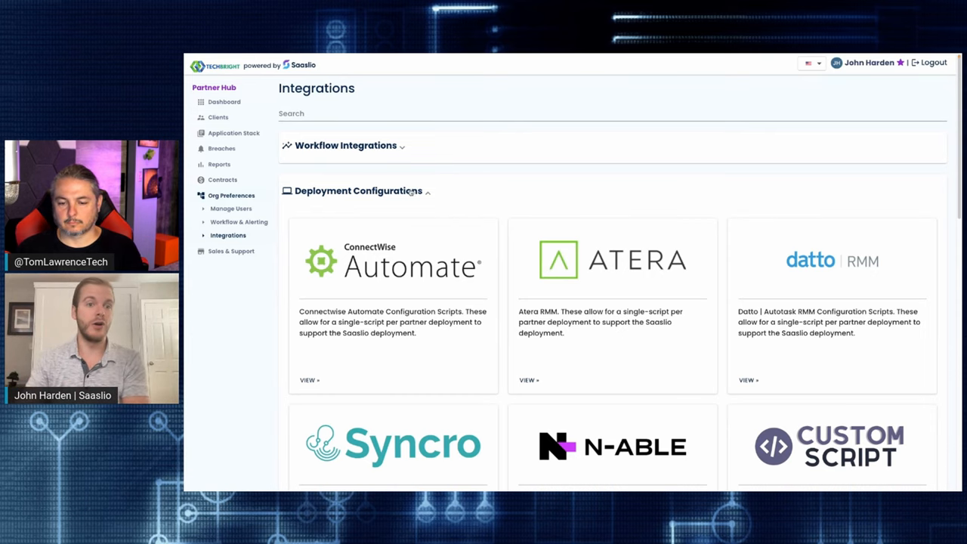
{"action": "left_click", "coordinate": [381, 190]}
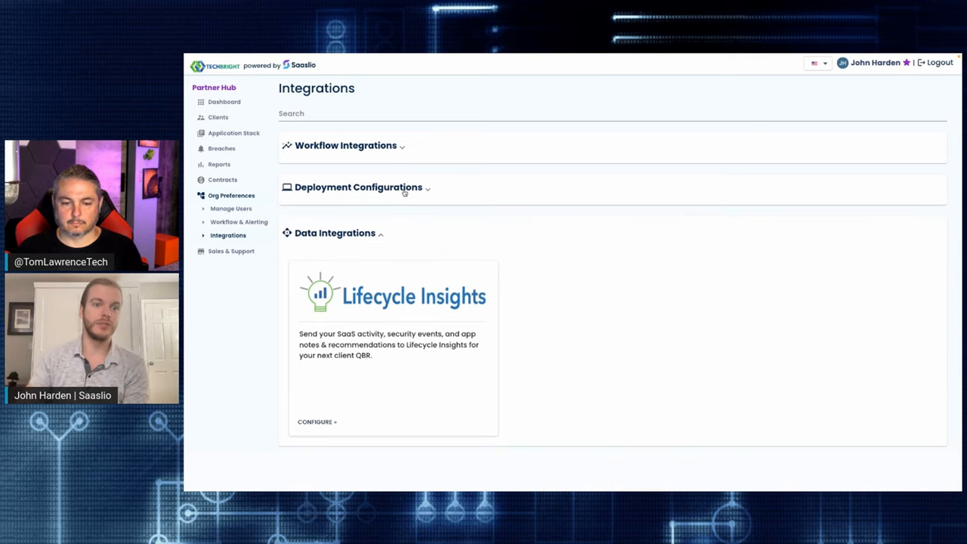
{"action": "mouse_move", "coordinate": [236, 119]}
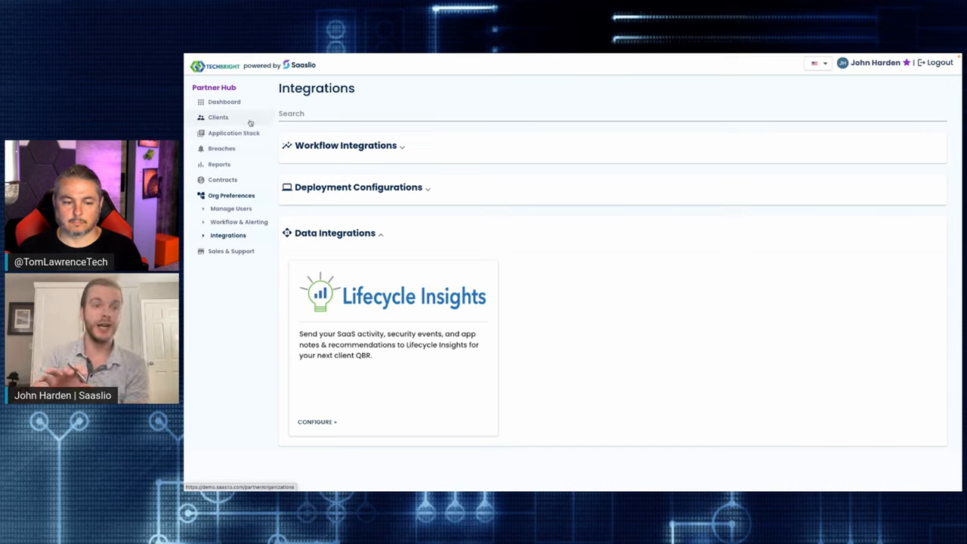
Return to the Clients list to reach Metal Production Incorporated's Admin Hub.
{"action": "left_click", "coordinate": [218, 118]}
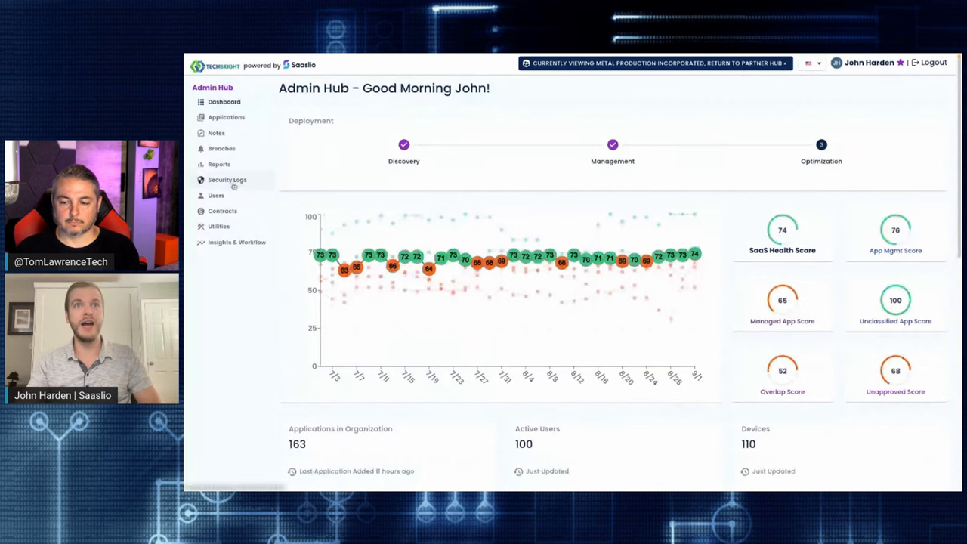
Show the Application Security Logs and bring the login events table into view.
{"action": "left_click", "coordinate": [227, 178]}
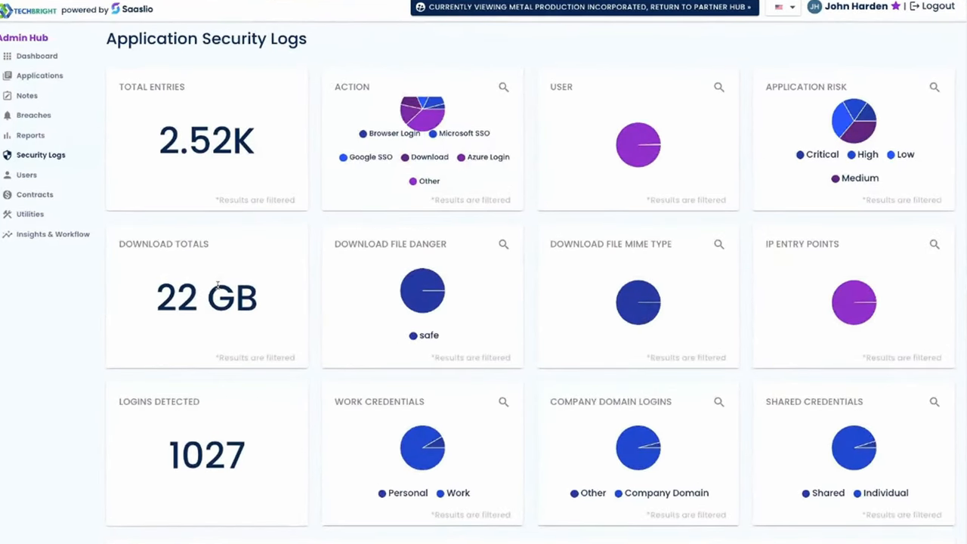
{"action": "scroll", "scroll_direction": "down", "scroll_amount": 3}
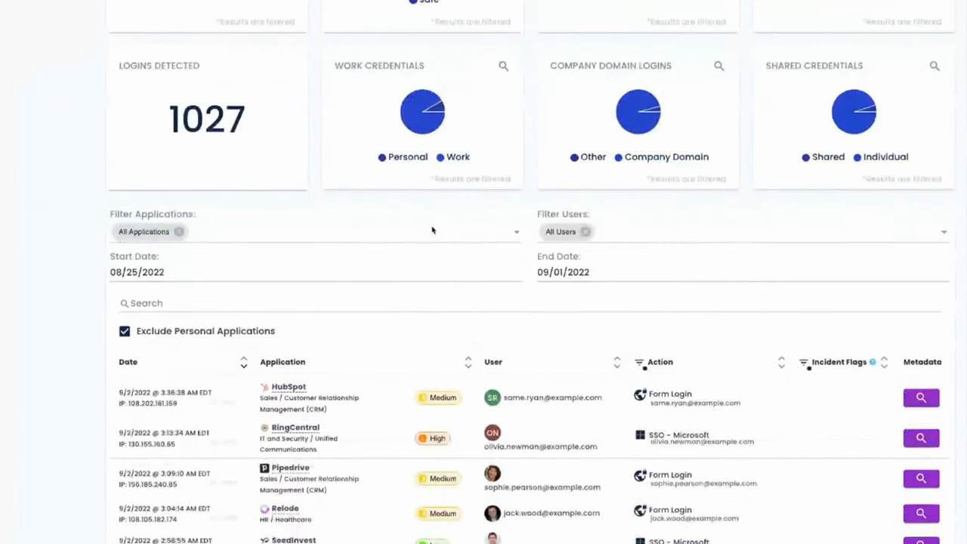
{"action": "scroll", "scroll_direction": "down", "scroll_amount": 3}
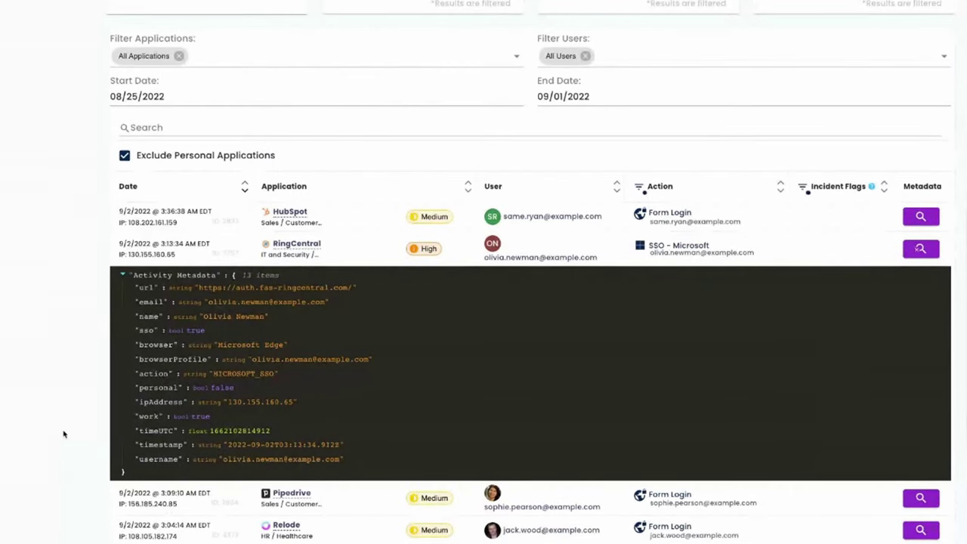
{"action": "mouse_move", "coordinate": [67, 433]}
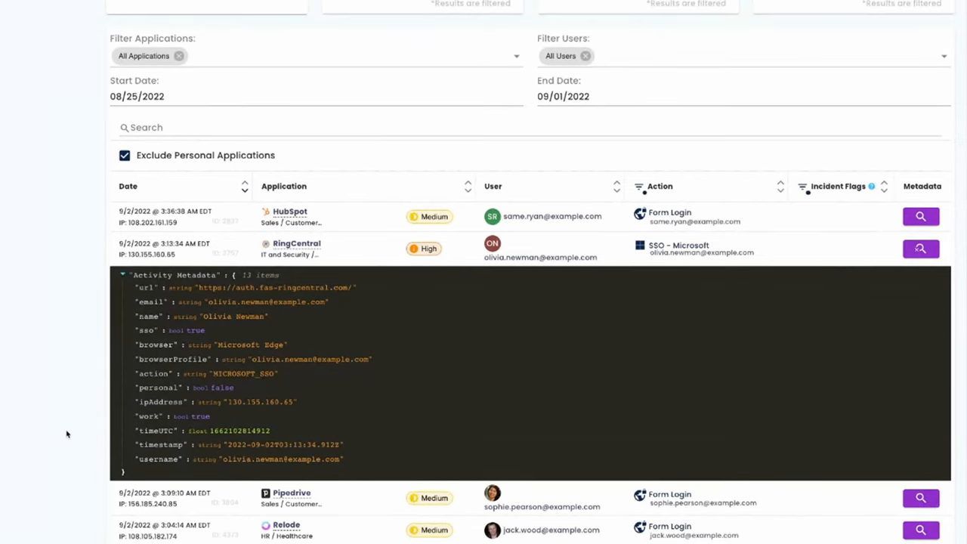
{"action": "mouse_move", "coordinate": [68, 432]}
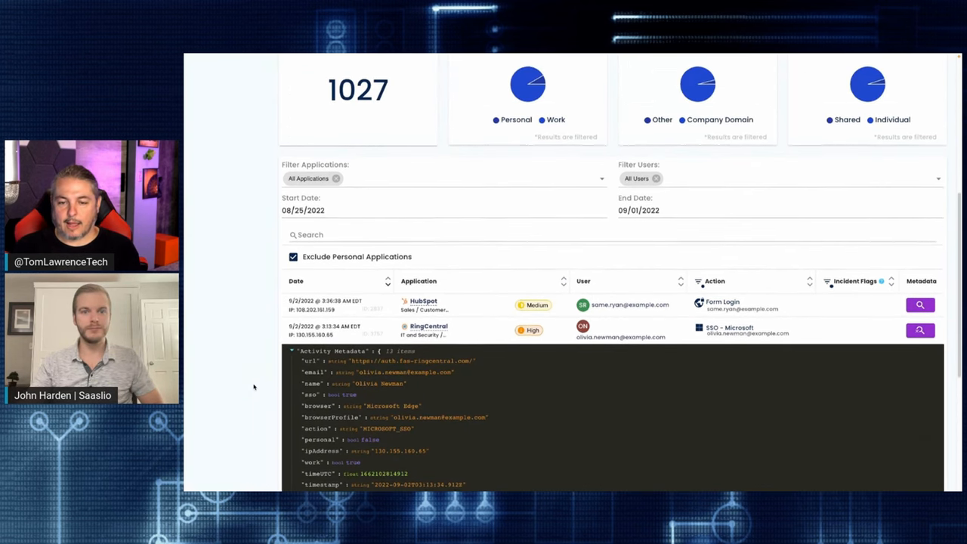
Scroll back up to the security logs summary after reviewing the RingCentral metadata.
{"action": "scroll", "scroll_direction": "up", "scroll_amount": 3}
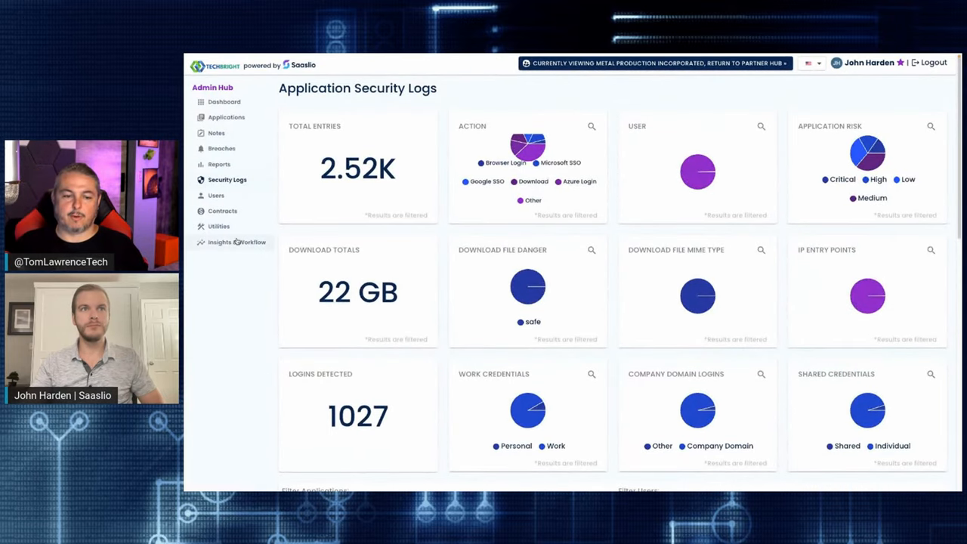
{"action": "left_click", "coordinate": [220, 255]}
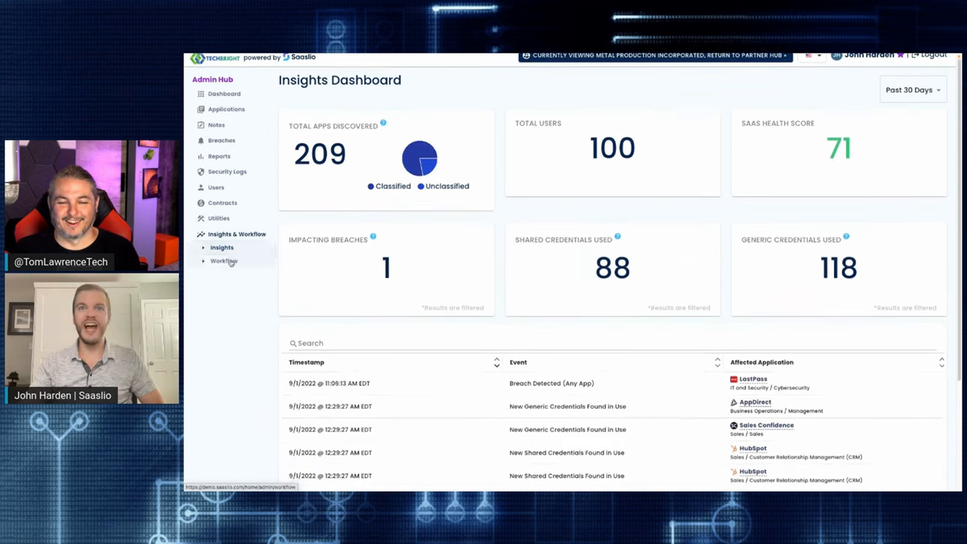
{"action": "scroll", "scroll_direction": "down", "scroll_amount": 3}
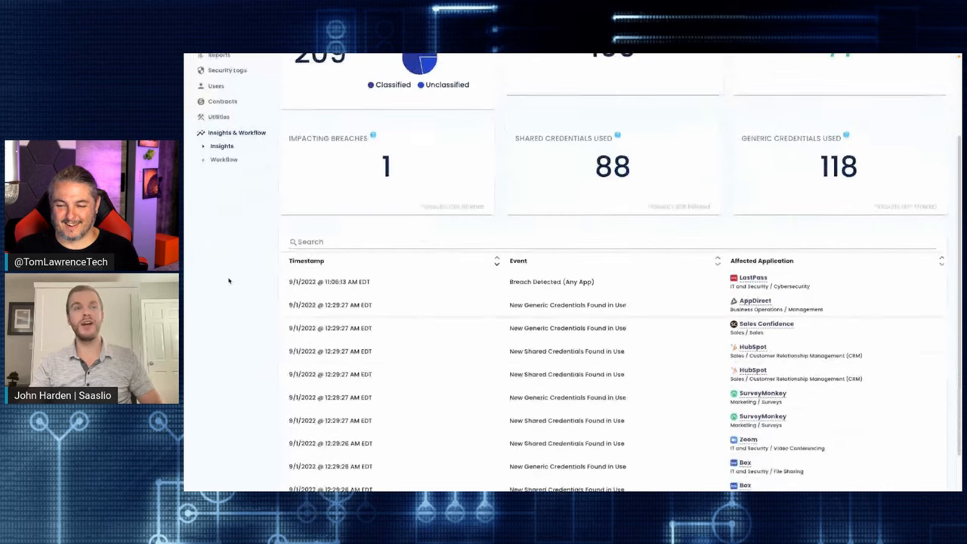
{"action": "scroll", "scroll_direction": "down", "scroll_amount": 3}
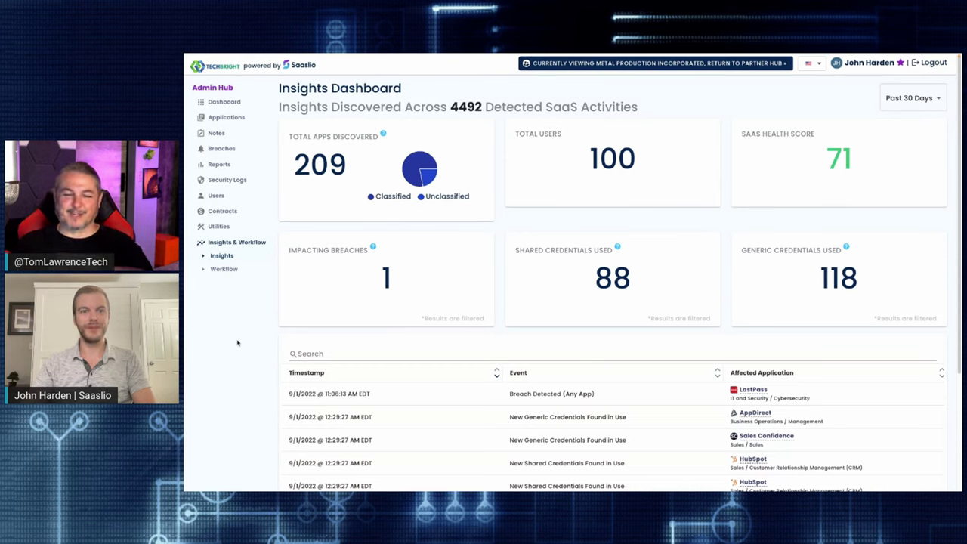
{"action": "mouse_move", "coordinate": [234, 342]}
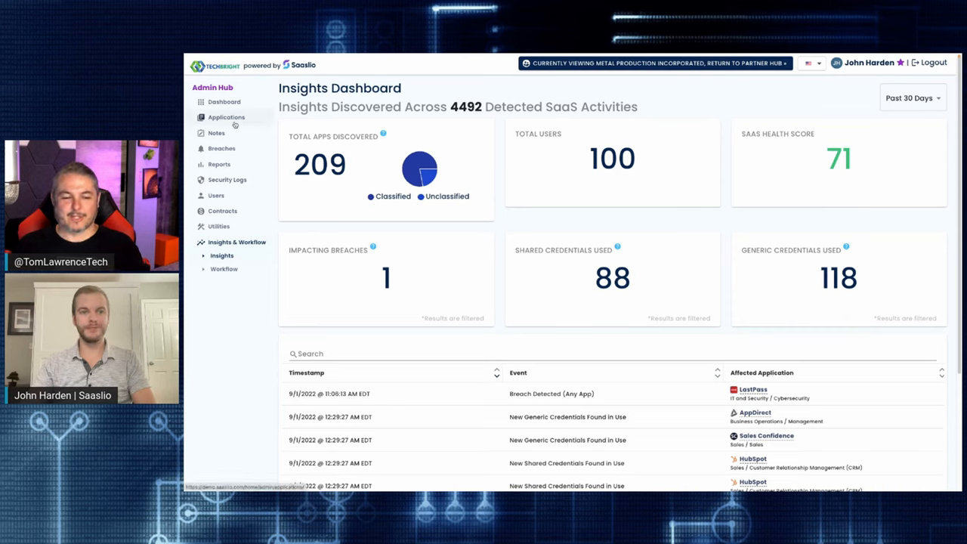
Show the client's Applications filtered to the 46 Unclassified entries.
{"action": "left_click", "coordinate": [226, 117]}
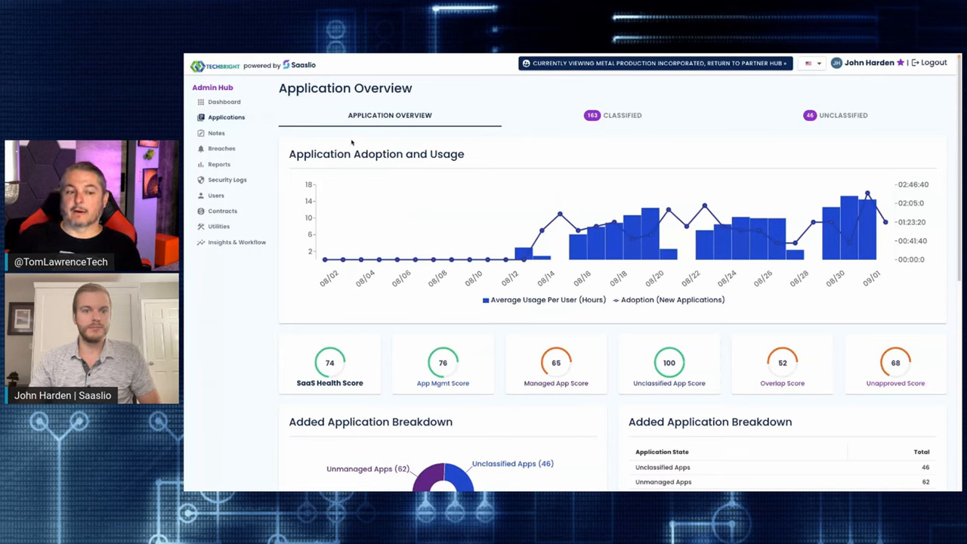
{"action": "mouse_move", "coordinate": [357, 140]}
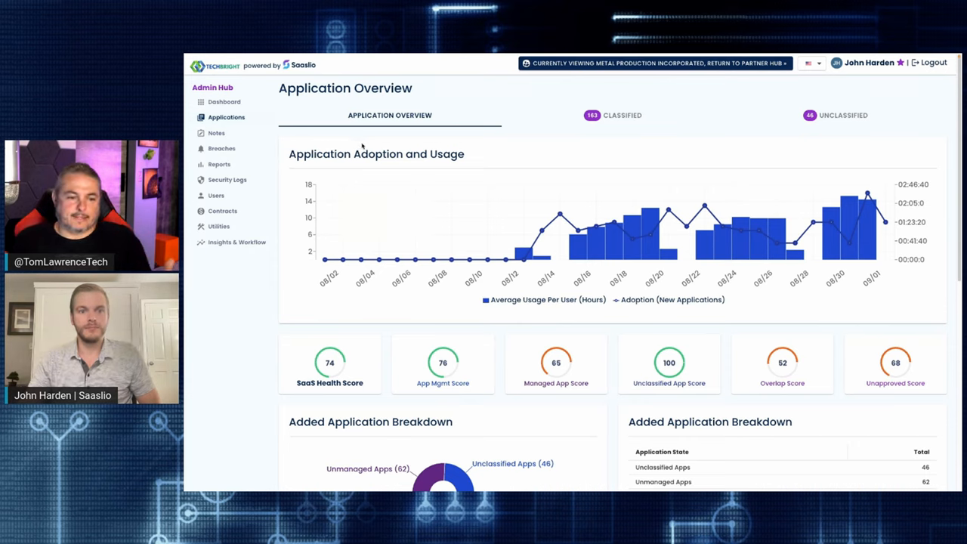
{"action": "mouse_move", "coordinate": [718, 160]}
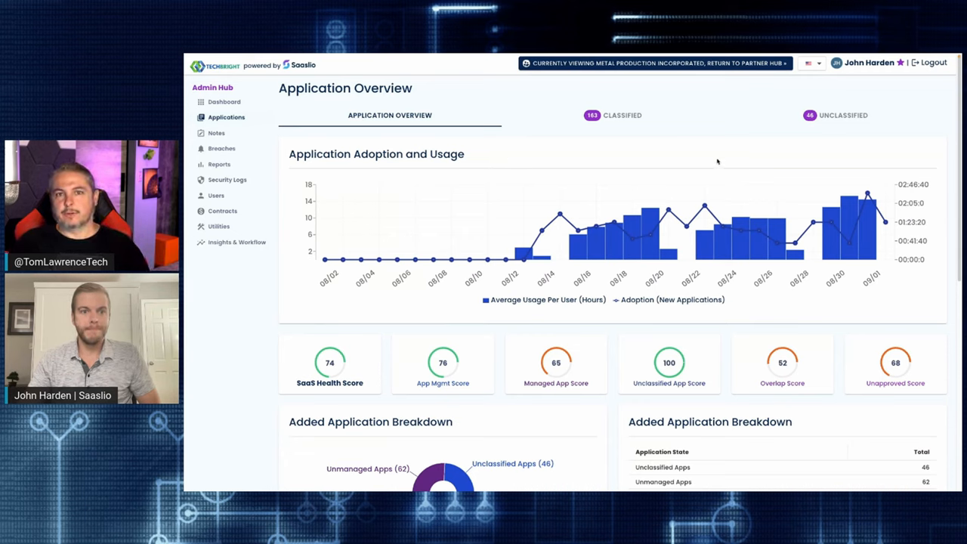
{"action": "left_click", "coordinate": [837, 115]}
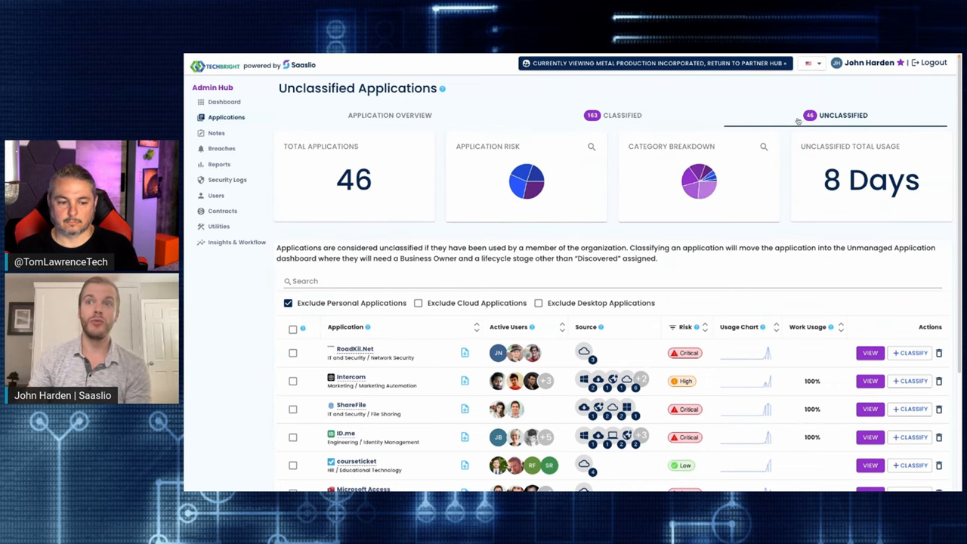
{"action": "scroll", "scroll_direction": "down", "scroll_amount": 3}
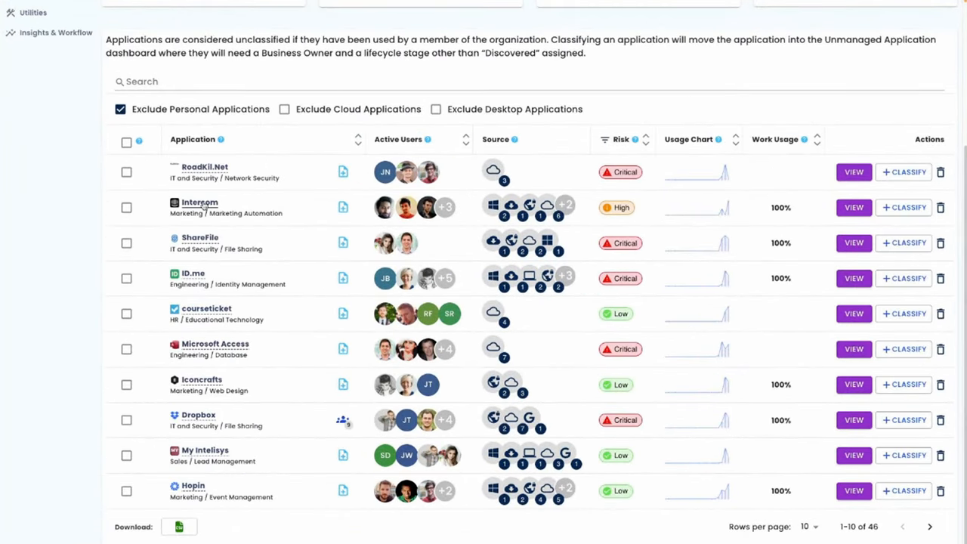
{"action": "left_click", "coordinate": [200, 203]}
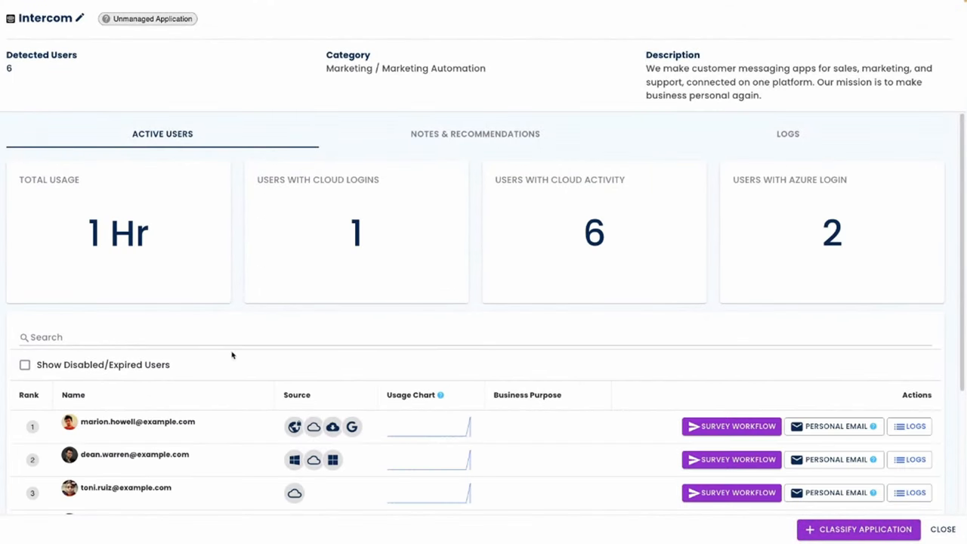
{"action": "mouse_move", "coordinate": [713, 278]}
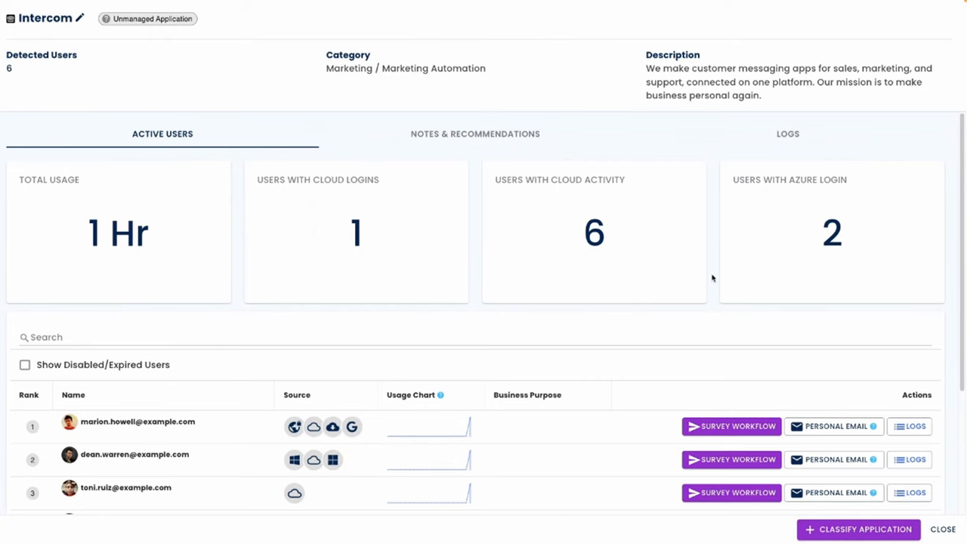
{"action": "left_click", "coordinate": [787, 133]}
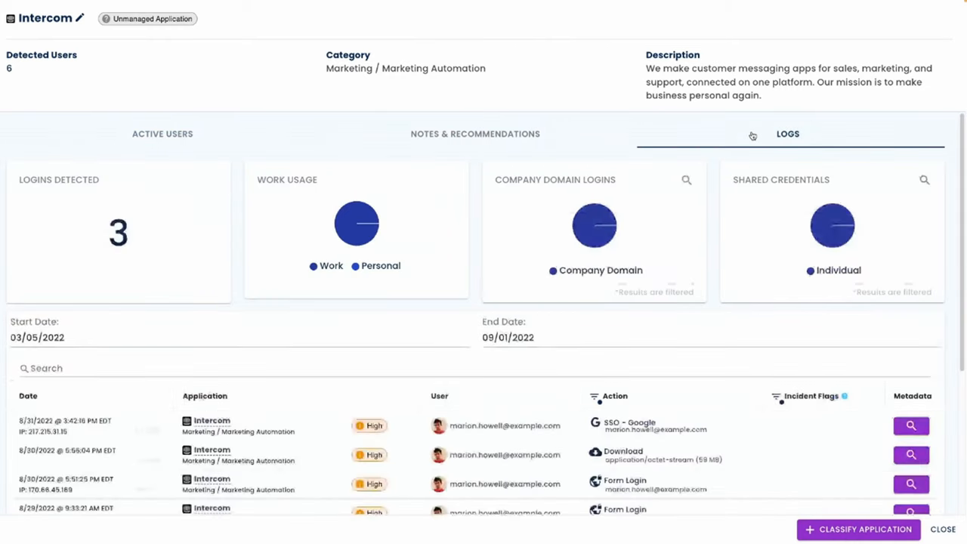
{"action": "scroll", "scroll_direction": "down", "scroll_amount": 3}
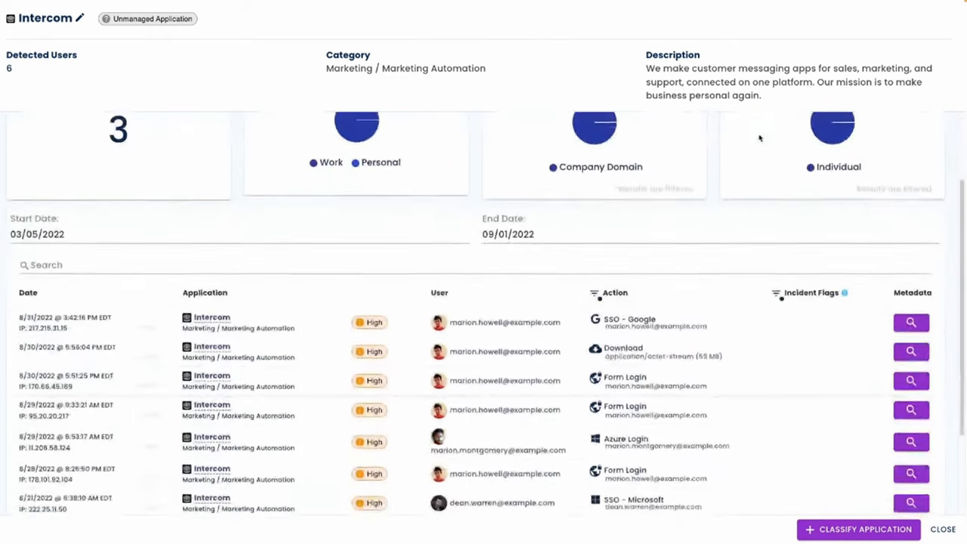
{"action": "scroll", "scroll_direction": "down", "scroll_amount": 3}
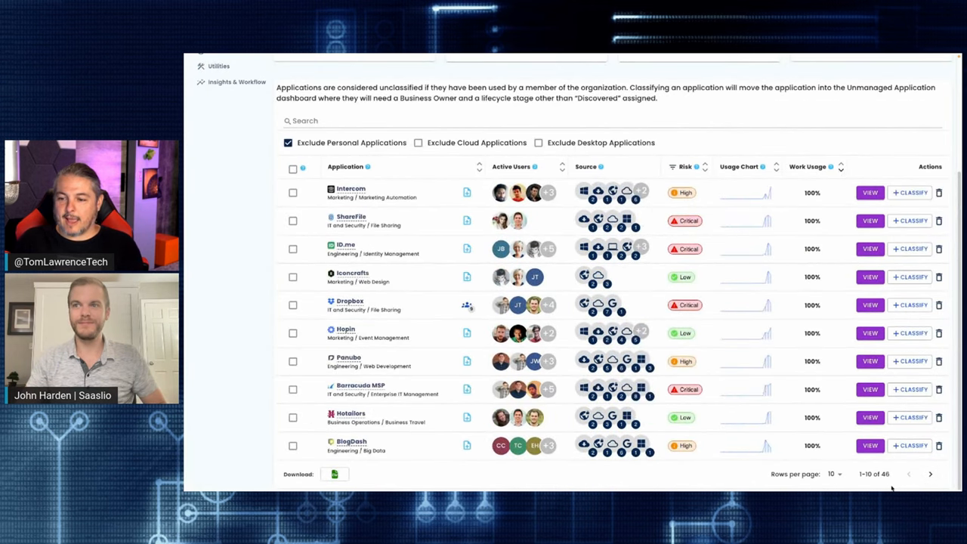
Page forward to the last unclassified applications page, then back to entries 11–20 of 46.
{"action": "left_click", "coordinate": [931, 475]}
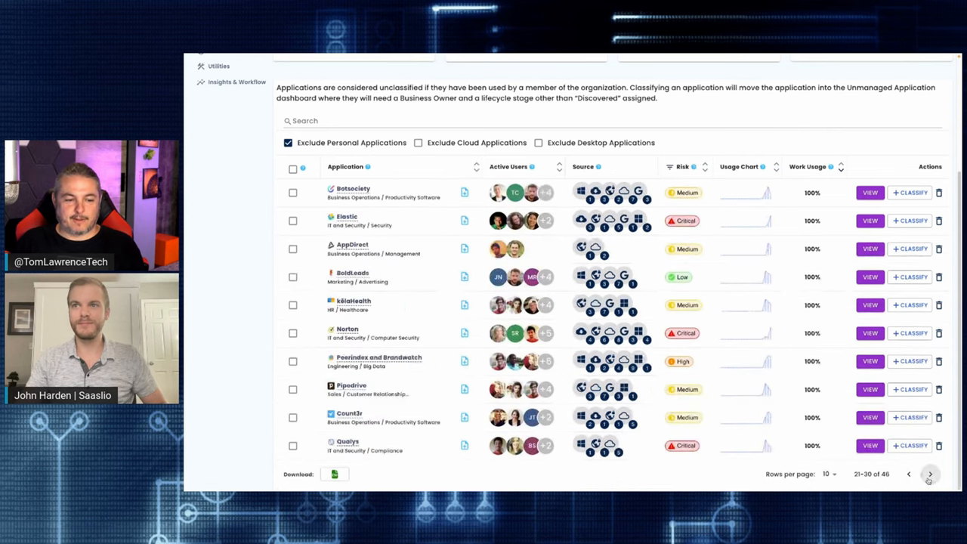
{"action": "left_click", "coordinate": [931, 474]}
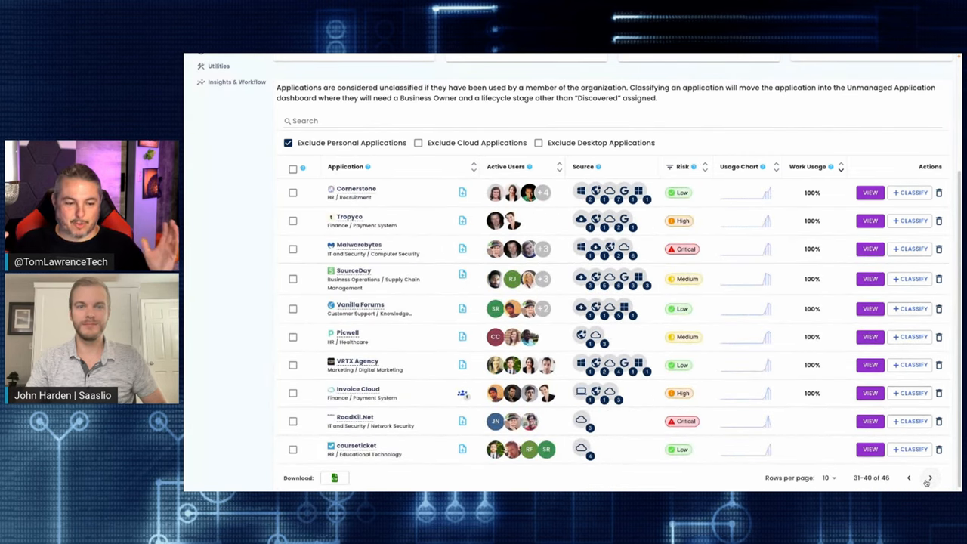
{"action": "left_click", "coordinate": [930, 479]}
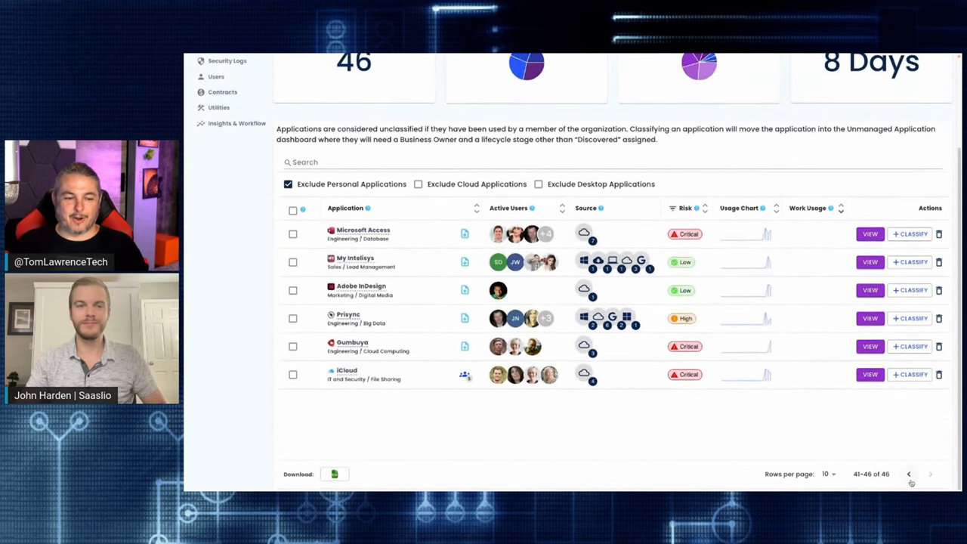
{"action": "left_click", "coordinate": [910, 472]}
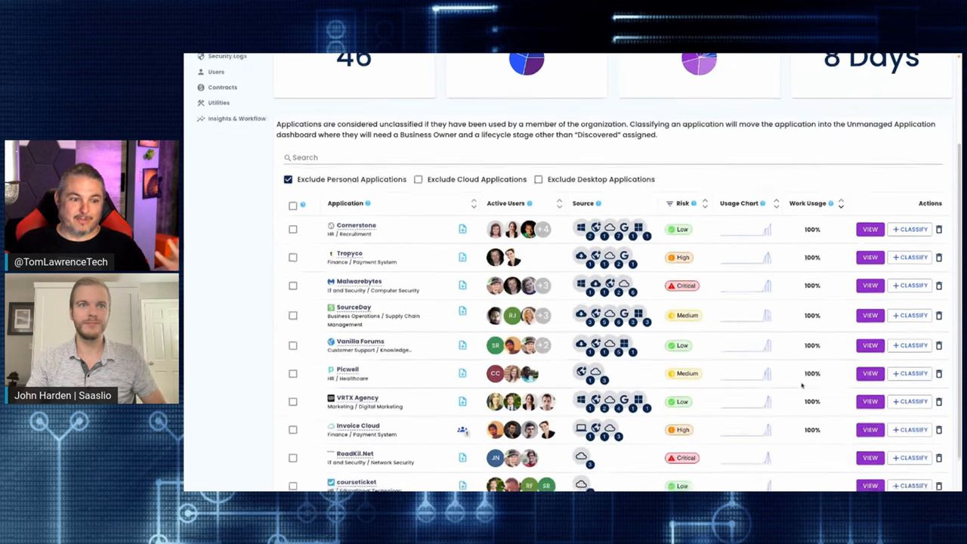
{"action": "scroll", "scroll_direction": "down", "scroll_amount": 3}
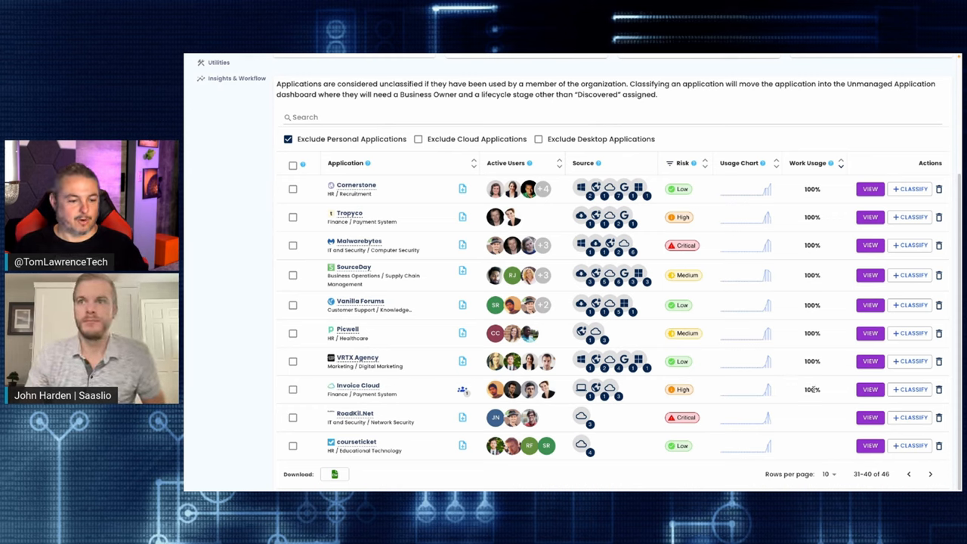
{"action": "mouse_move", "coordinate": [813, 148]}
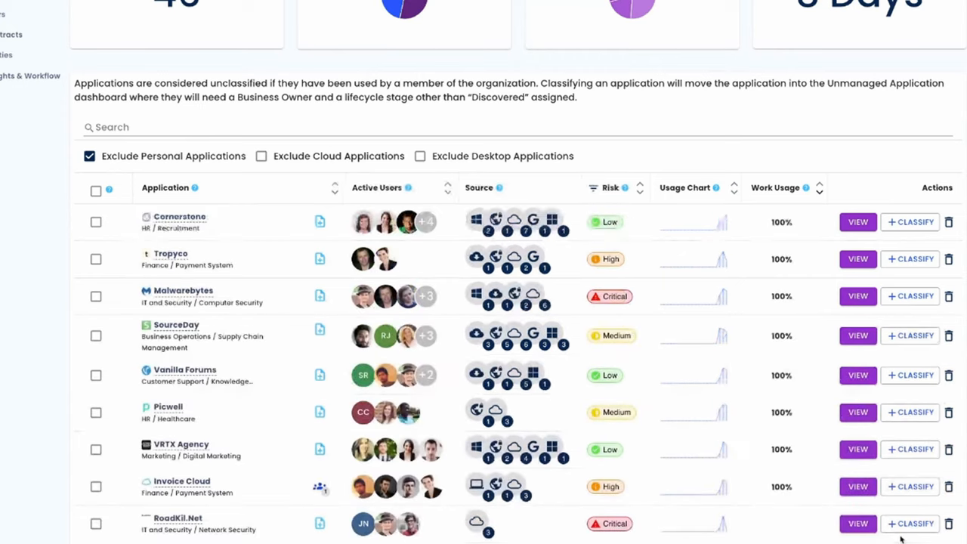
{"action": "scroll", "scroll_direction": "down", "scroll_amount": 3}
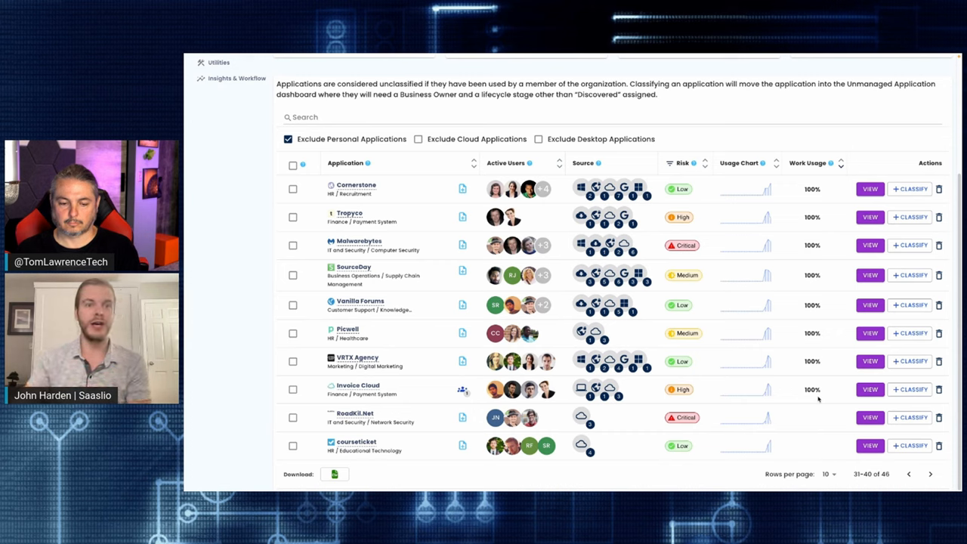
{"action": "left_click", "coordinate": [910, 474]}
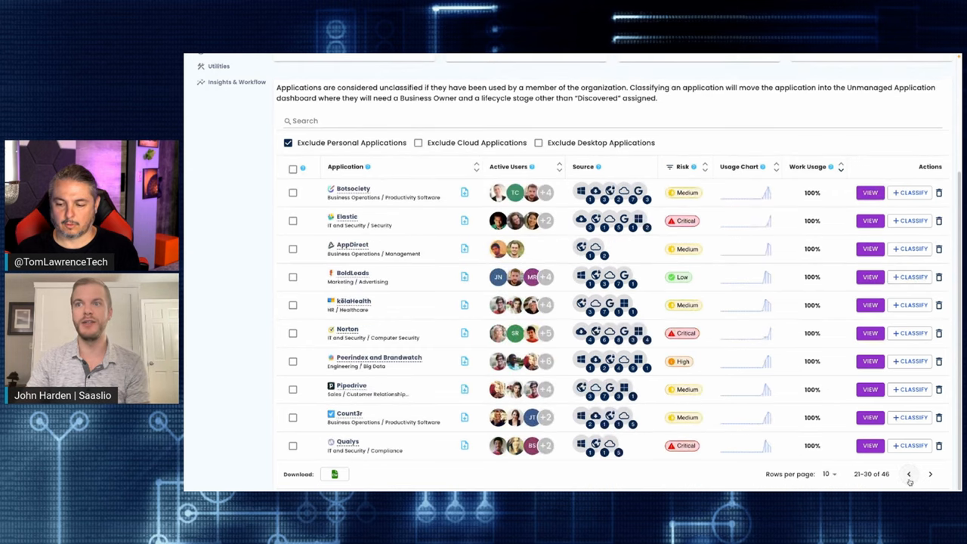
{"action": "left_click", "coordinate": [908, 474]}
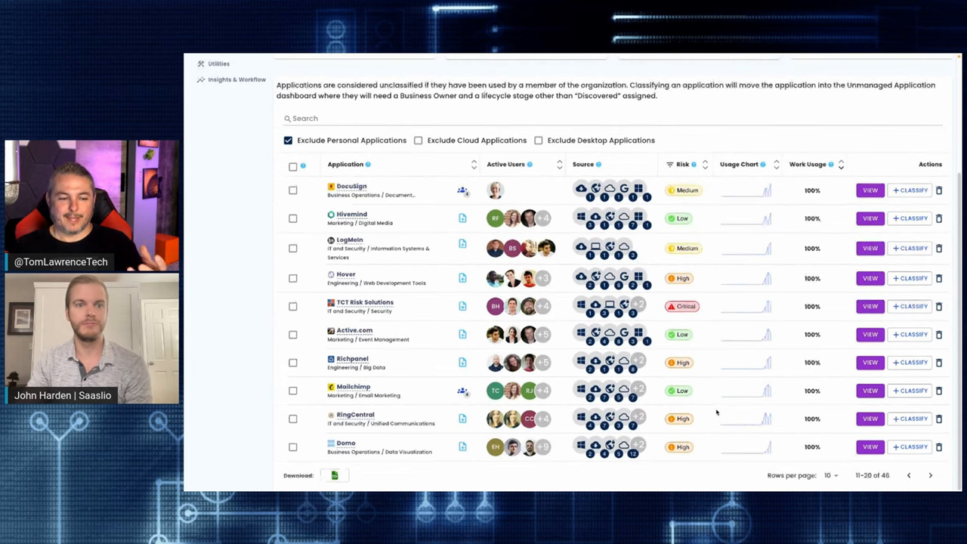
{"action": "mouse_move", "coordinate": [725, 381]}
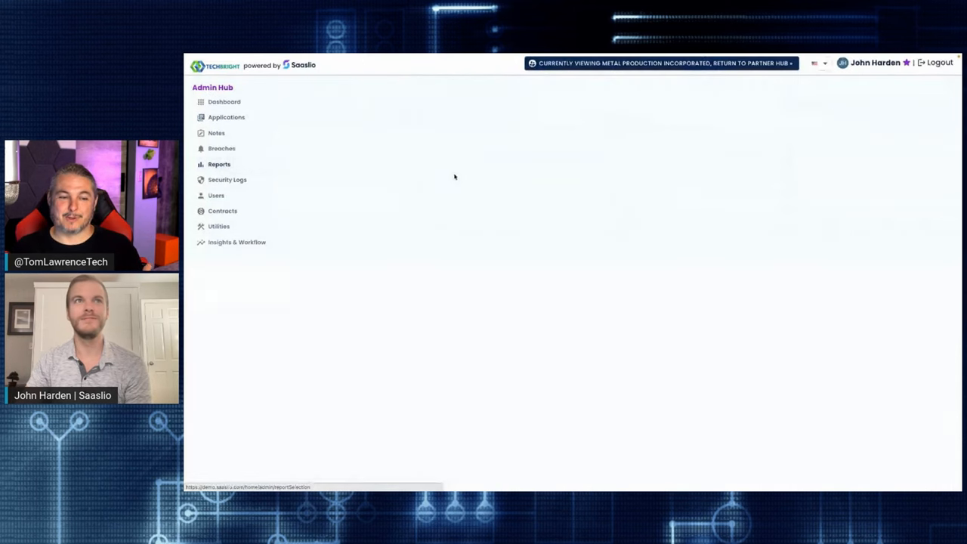
Choose the user matching 'du' for the offboard report and include the Offboard sub-reports.
{"action": "left_click", "coordinate": [219, 163]}
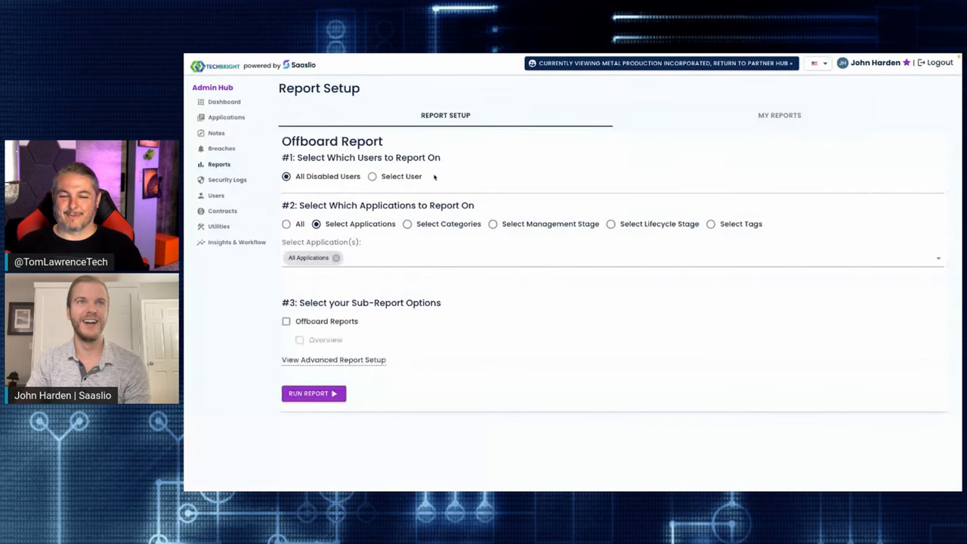
{"action": "left_click", "coordinate": [372, 176]}
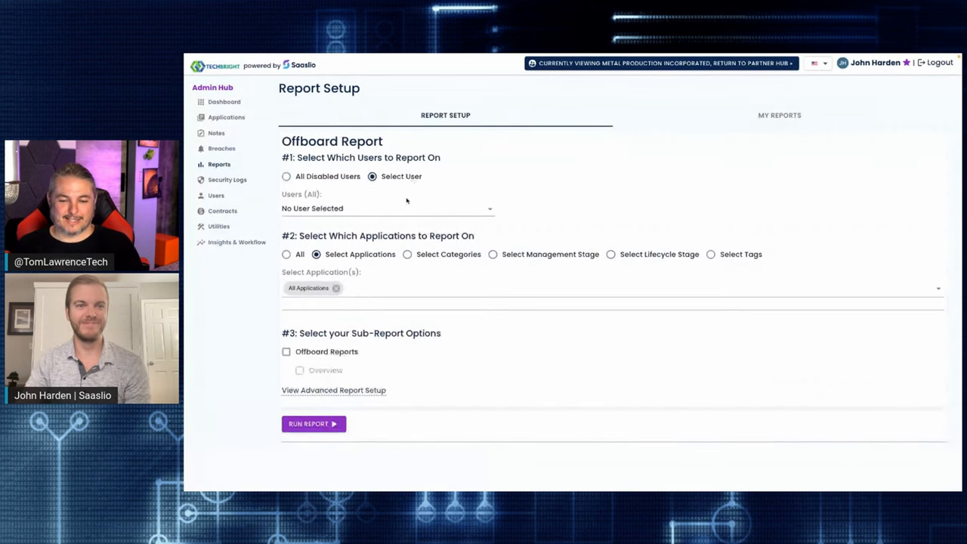
{"action": "left_click", "coordinate": [386, 208]}
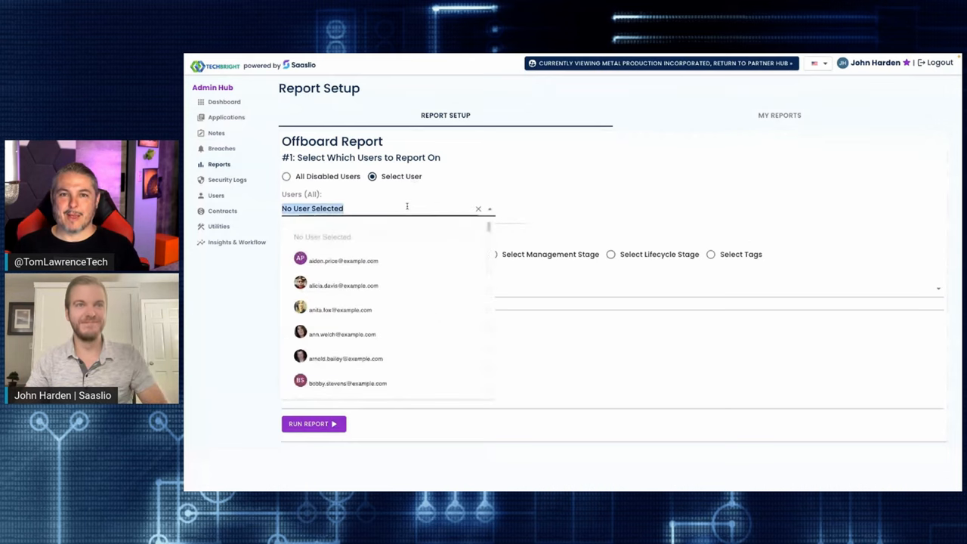
{"action": "type", "text": "du"}
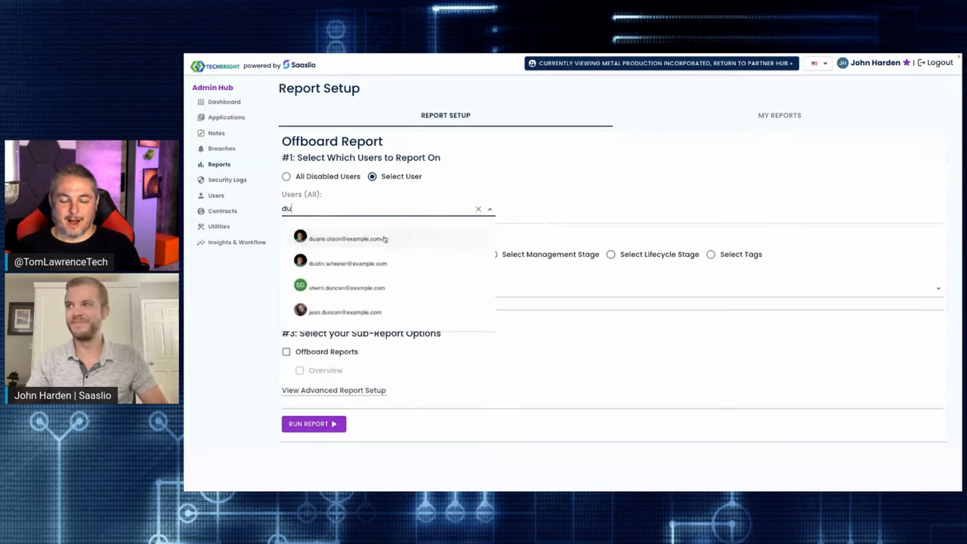
{"action": "left_click", "coordinate": [344, 239]}
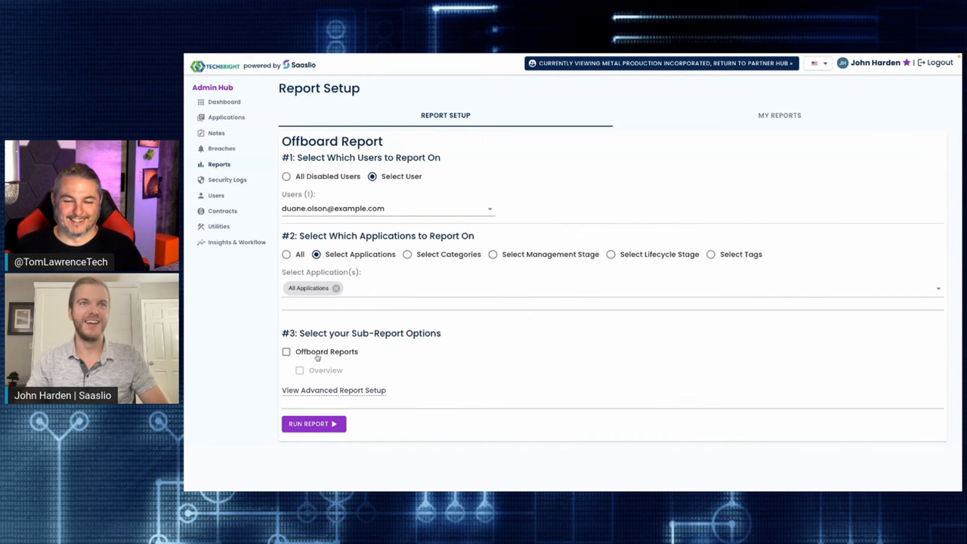
{"action": "left_click", "coordinate": [286, 351]}
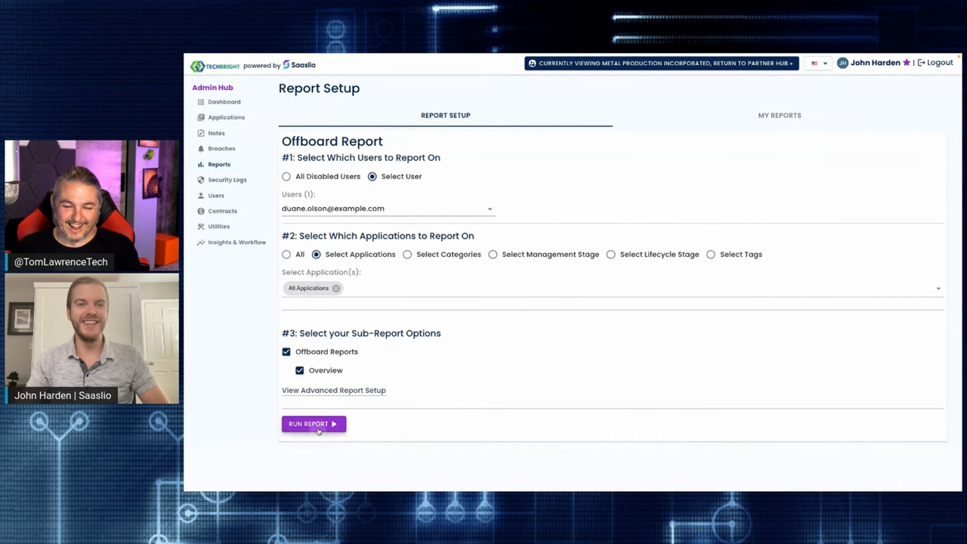
Run the offboard report to generate the Employee Off Board Report & Checklist.
{"action": "left_click", "coordinate": [311, 423]}
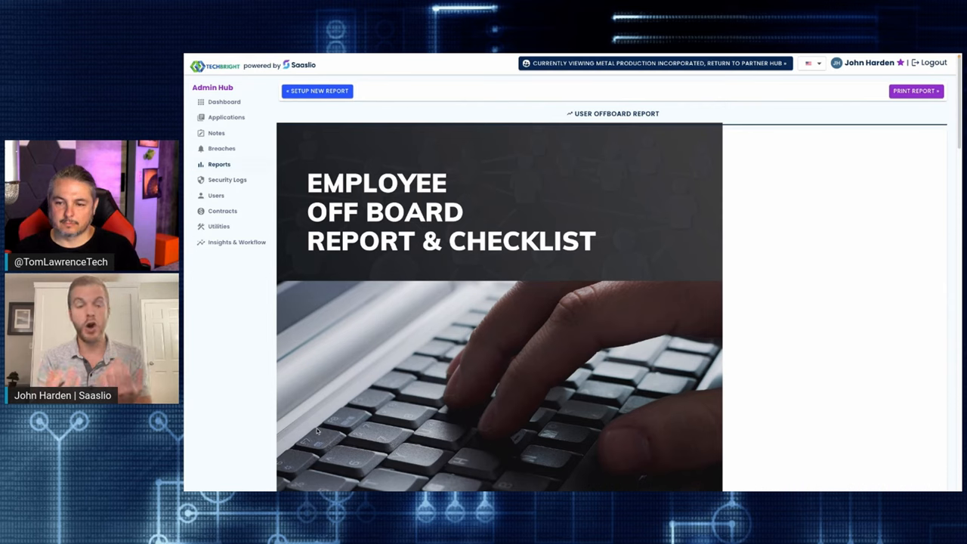
{"action": "mouse_move", "coordinate": [875, 357]}
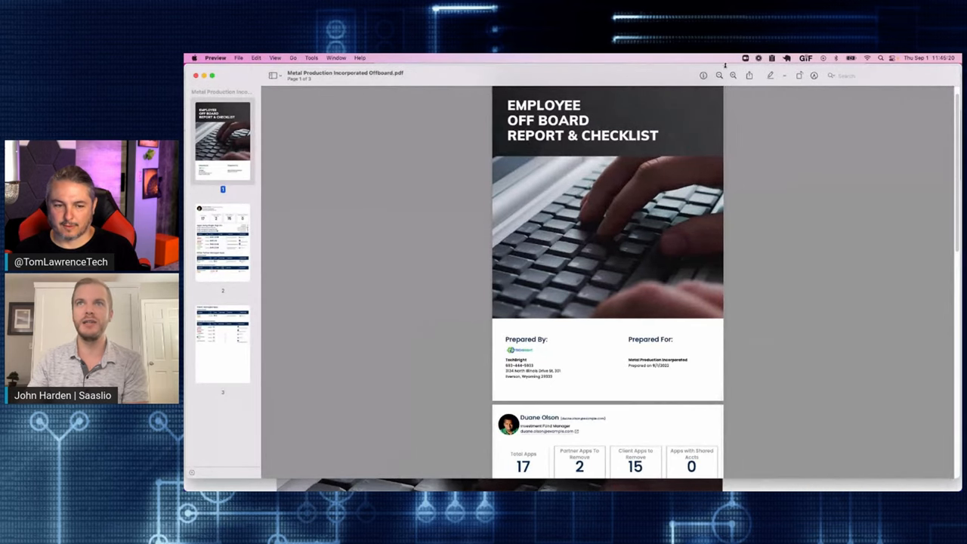
{"action": "scroll", "scroll_direction": "down", "scroll_amount": 3}
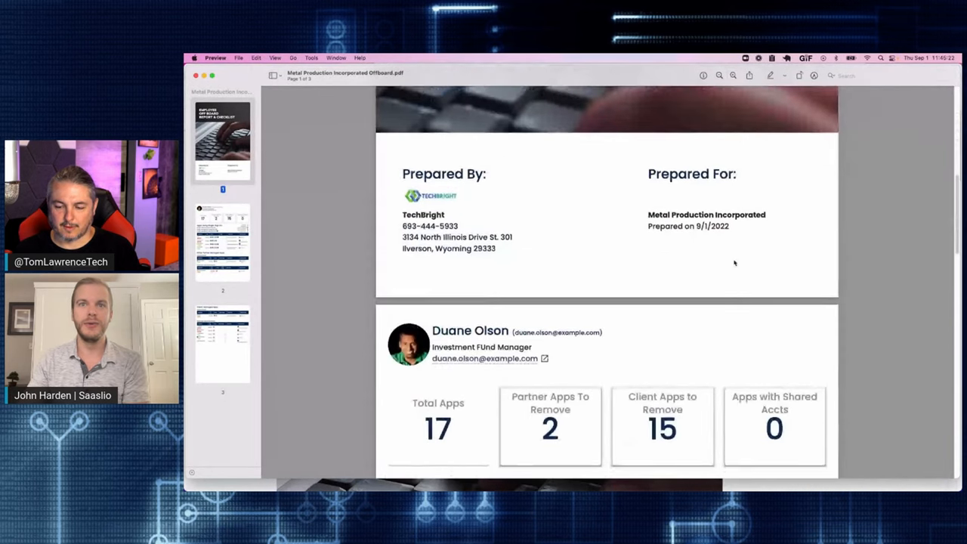
{"action": "scroll", "scroll_direction": "down", "scroll_amount": 3}
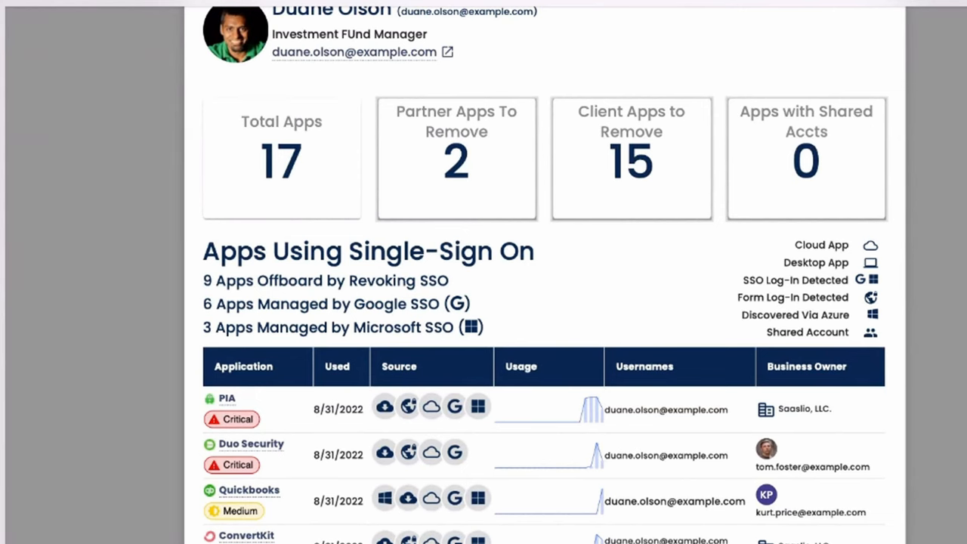
{"action": "scroll", "scroll_direction": "down", "scroll_amount": 3}
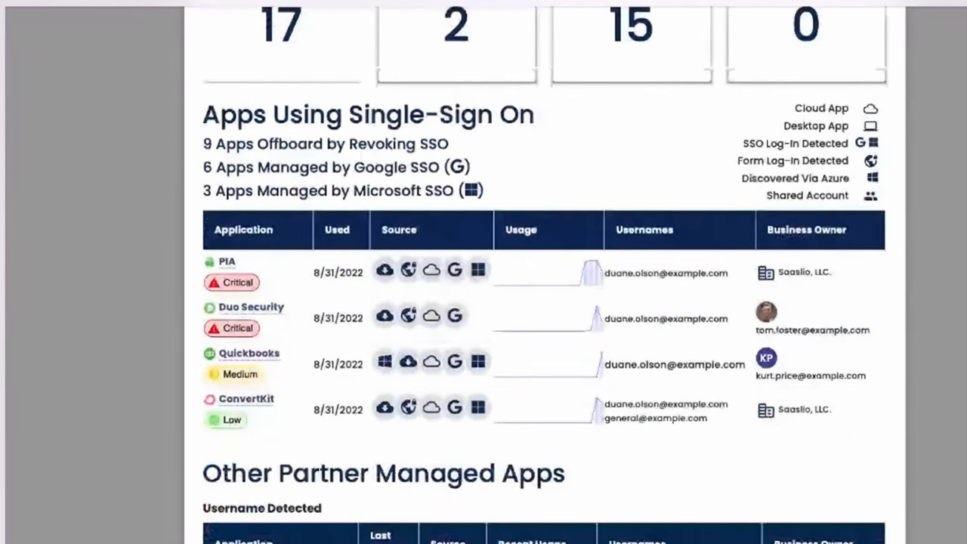
{"action": "scroll", "scroll_direction": "down", "scroll_amount": 3}
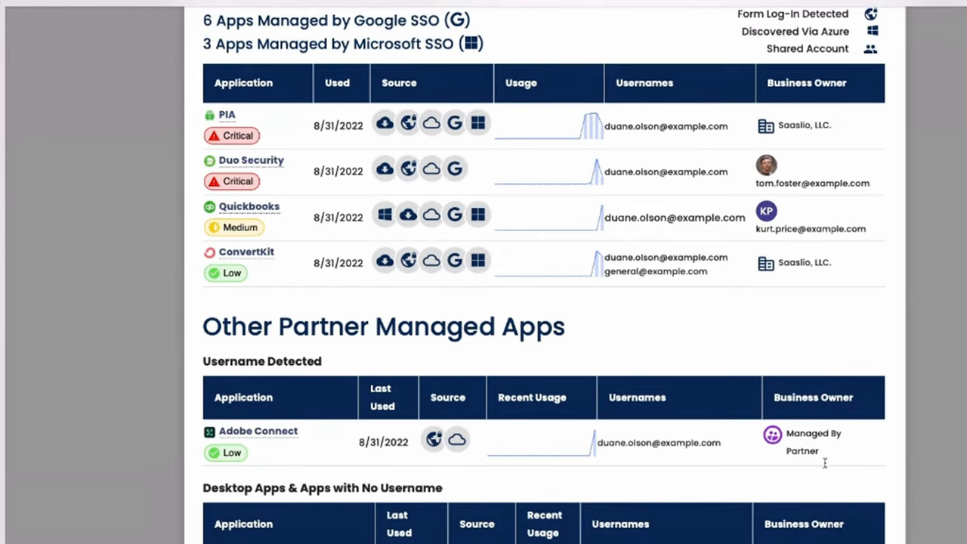
{"action": "mouse_move", "coordinate": [655, 408]}
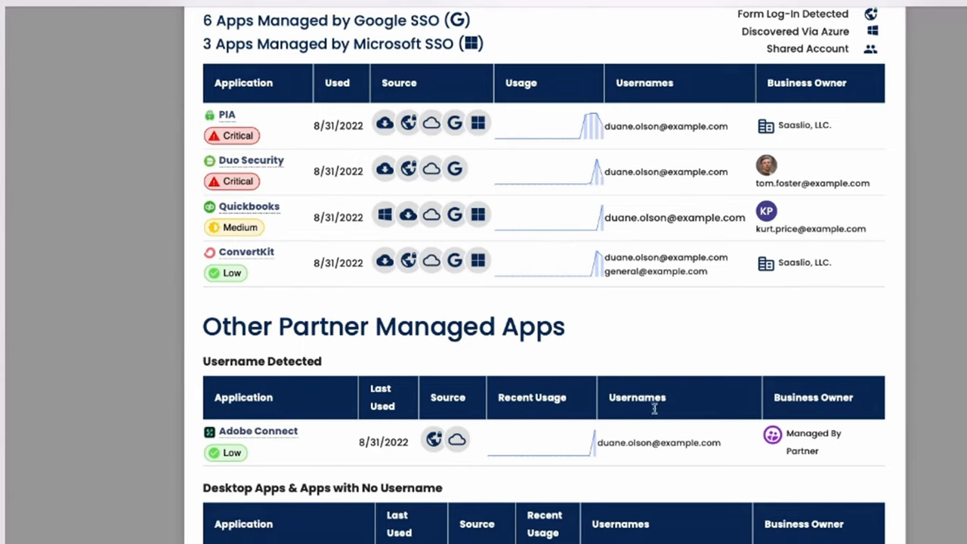
{"action": "mouse_move", "coordinate": [624, 362]}
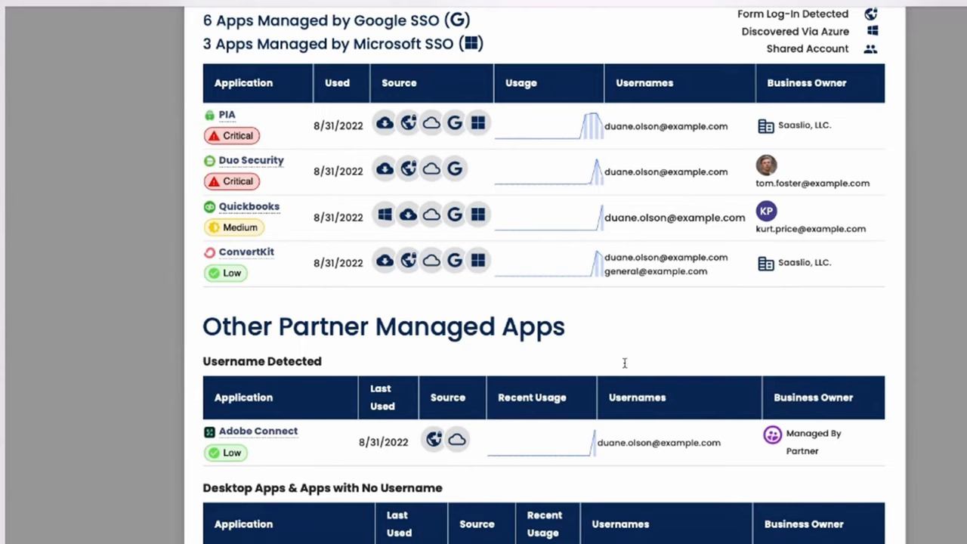
{"action": "mouse_move", "coordinate": [232, 417]}
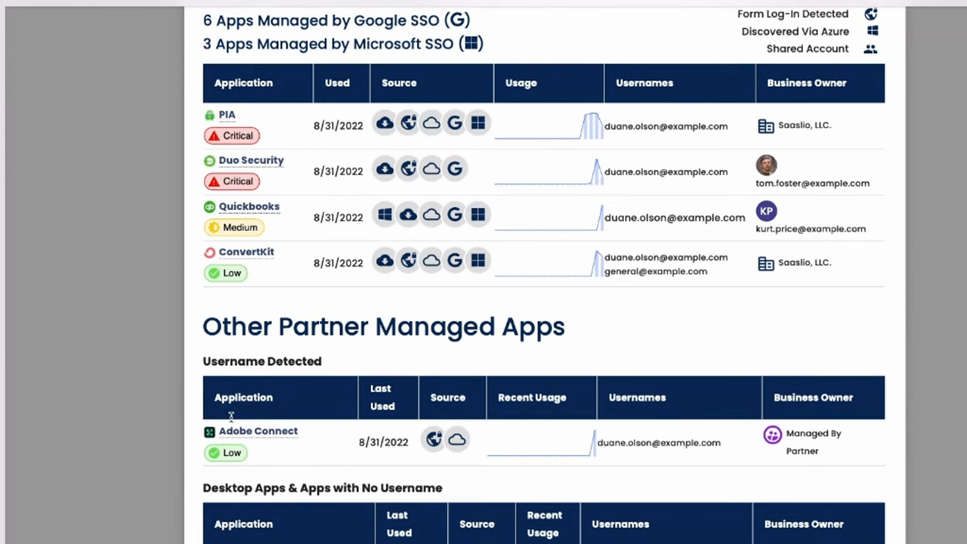
{"action": "scroll", "scroll_direction": "down", "scroll_amount": 3}
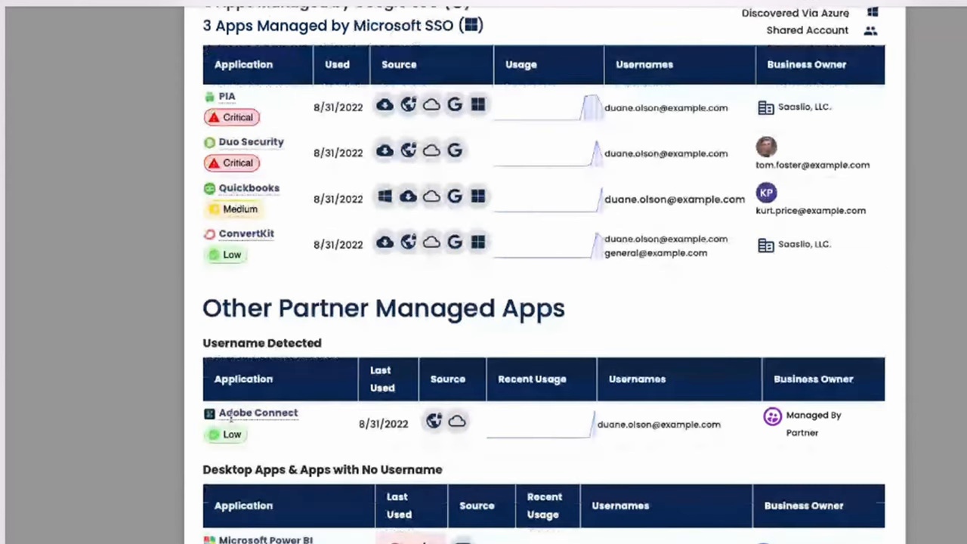
{"action": "scroll", "scroll_direction": "down", "scroll_amount": 3}
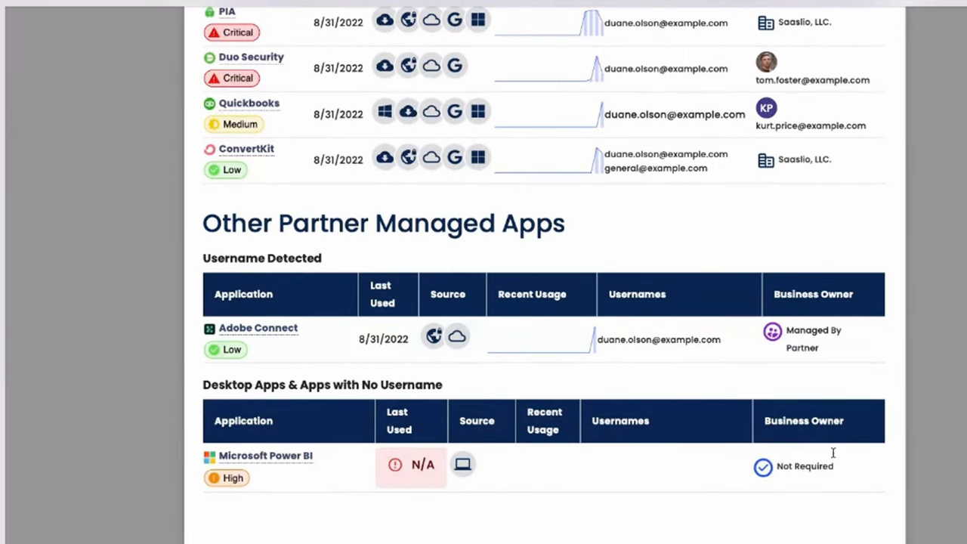
{"action": "mouse_move", "coordinate": [850, 431]}
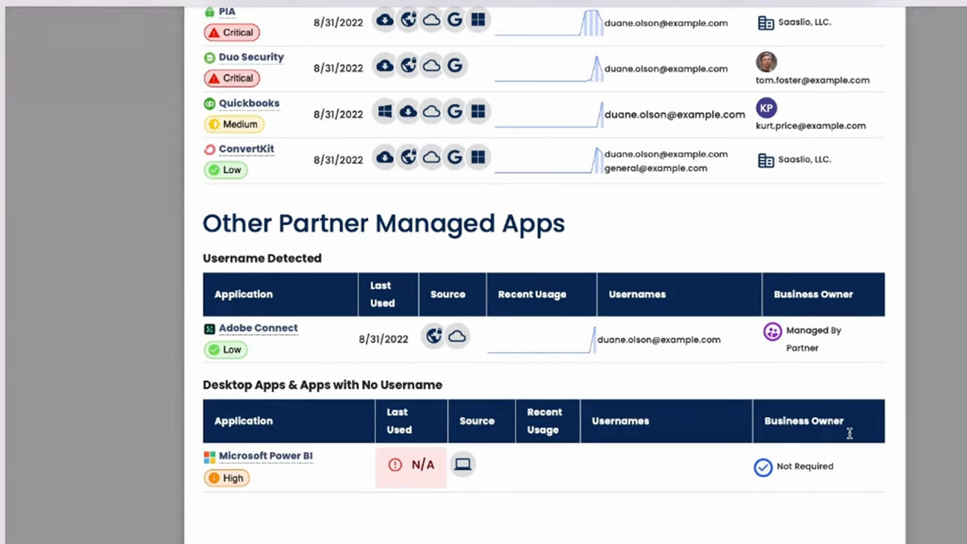
{"action": "scroll", "scroll_direction": "down", "scroll_amount": 3}
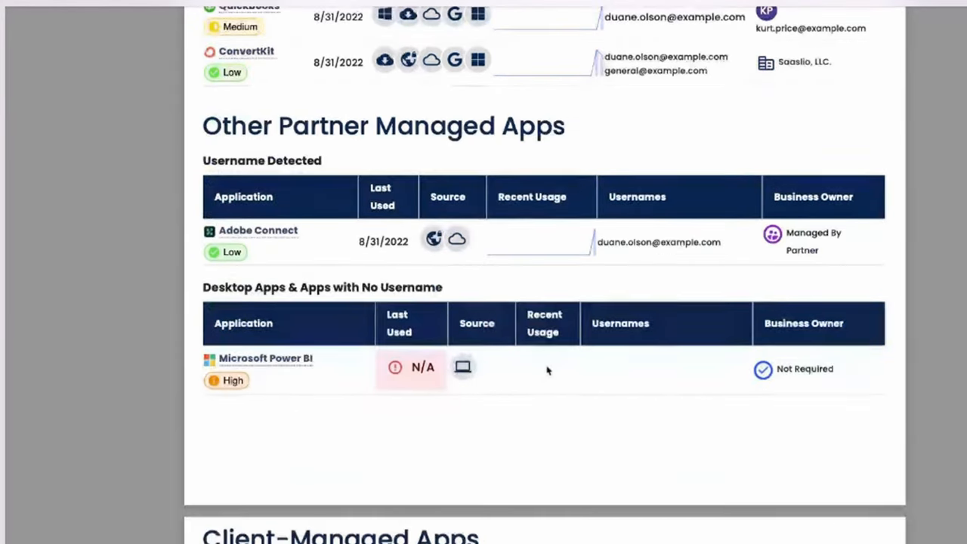
{"action": "scroll", "scroll_direction": "down", "scroll_amount": 3}
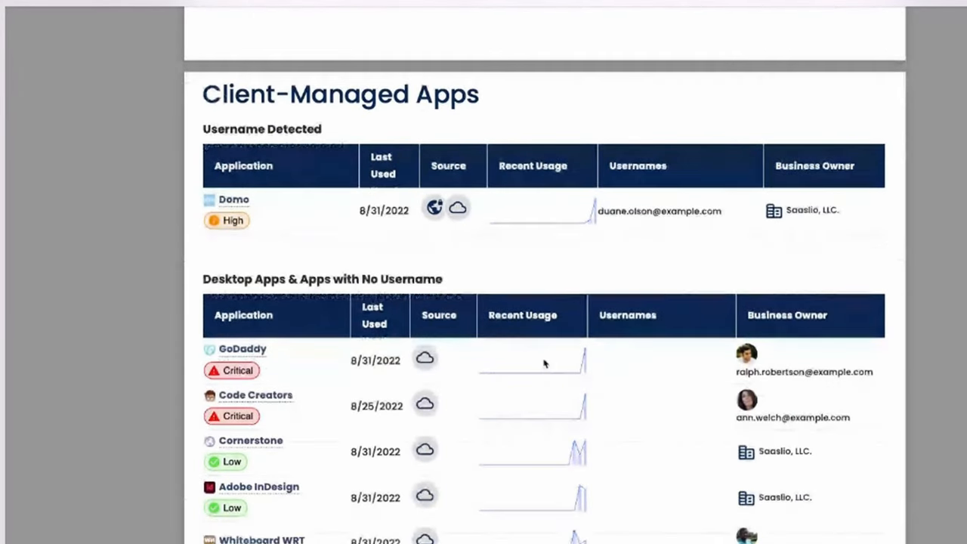
{"action": "scroll", "scroll_direction": "down", "scroll_amount": 3}
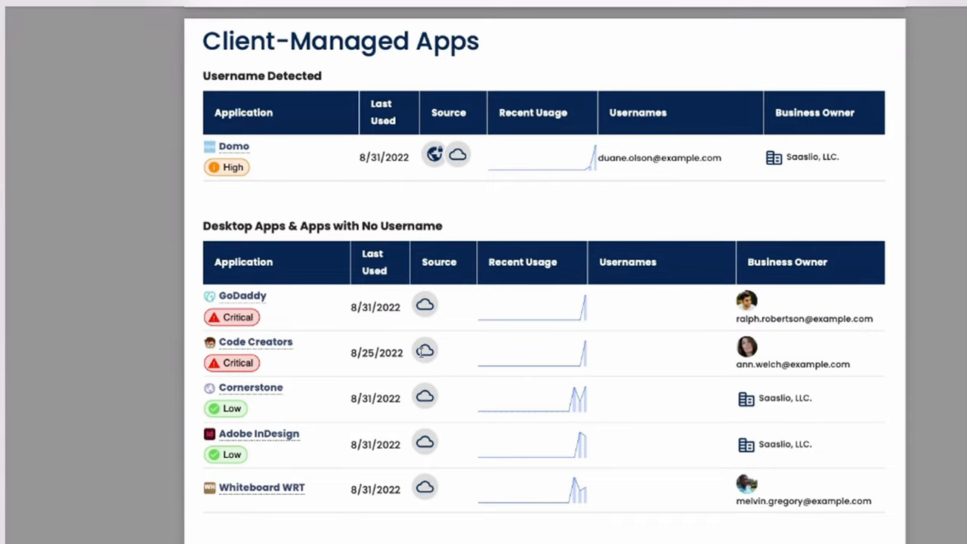
{"action": "mouse_move", "coordinate": [290, 480]}
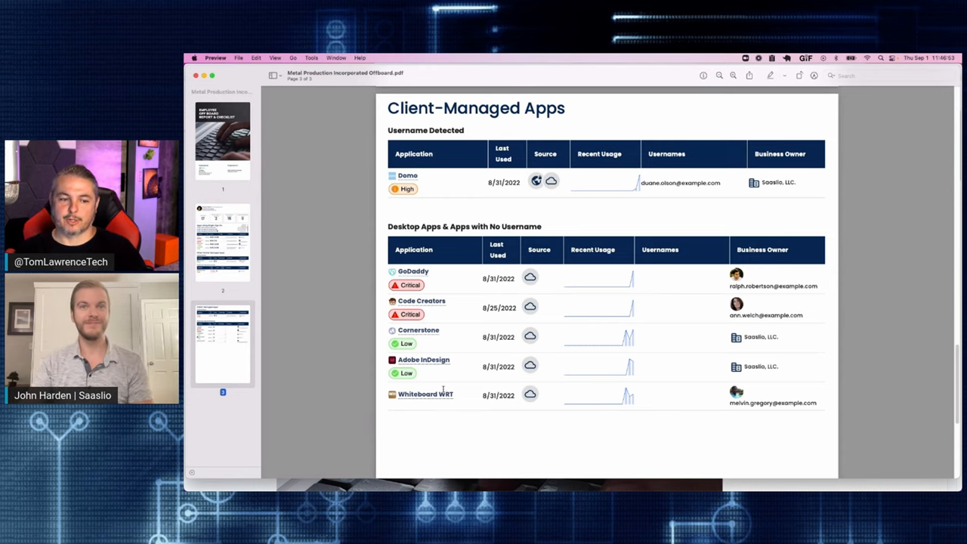
{"action": "mouse_move", "coordinate": [429, 394]}
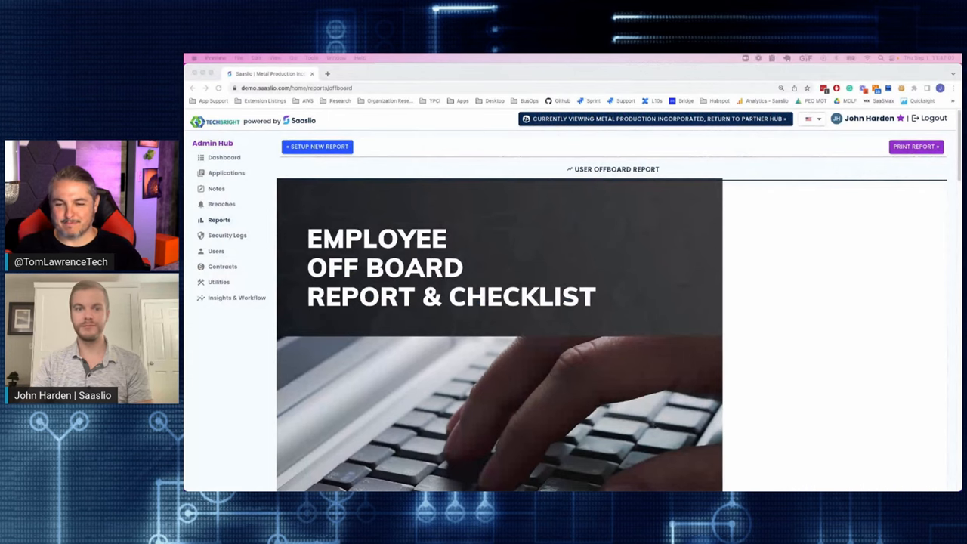
Scroll through the offboard report's single-sign-on apps before heading to the Admin Hub Reports area.
{"action": "scroll", "scroll_direction": "down", "scroll_amount": 3}
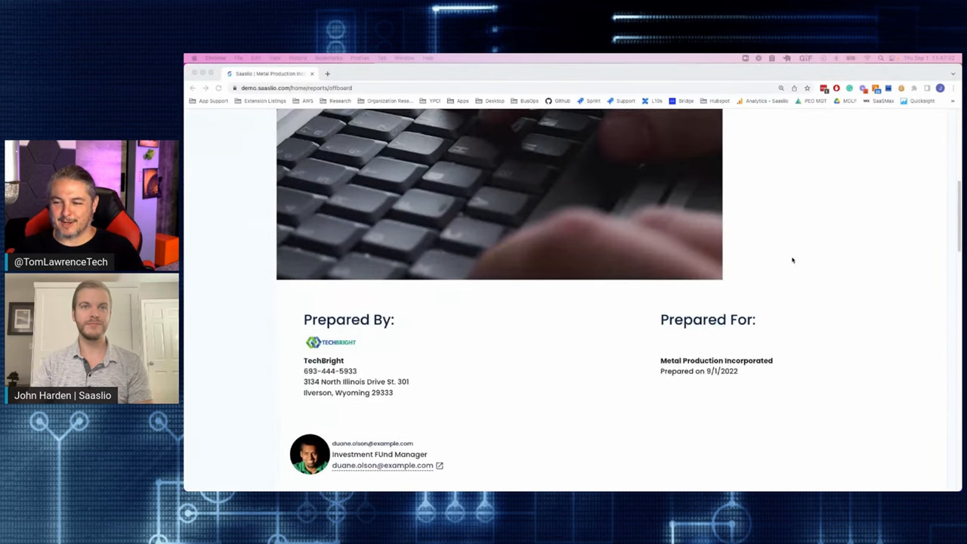
{"action": "scroll", "scroll_direction": "down", "scroll_amount": 3}
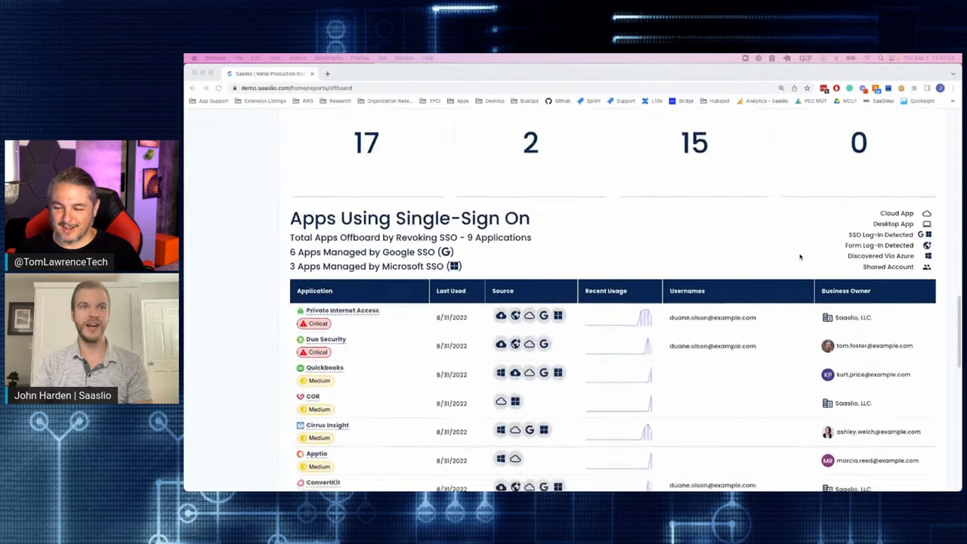
{"action": "scroll", "scroll_direction": "down", "scroll_amount": 3}
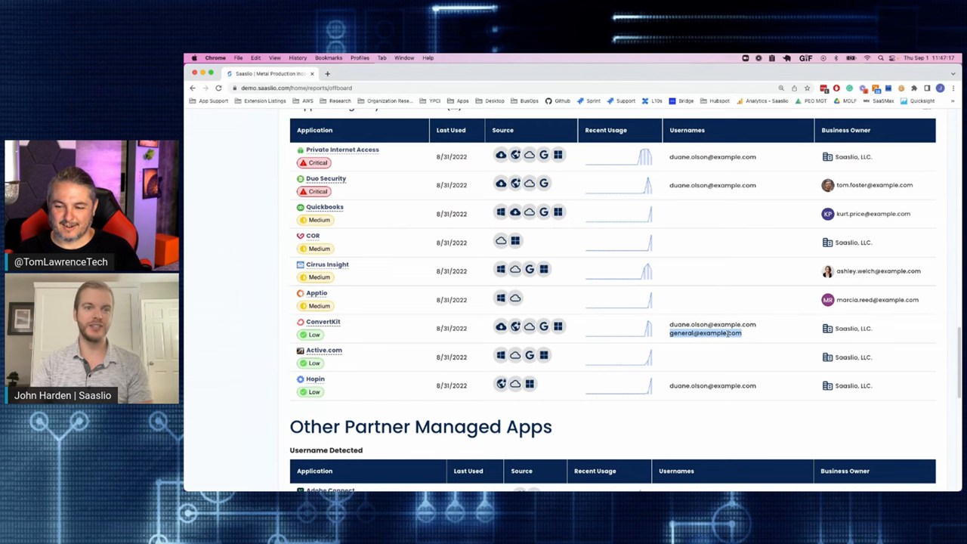
{"action": "scroll", "scroll_direction": "down", "scroll_amount": 3}
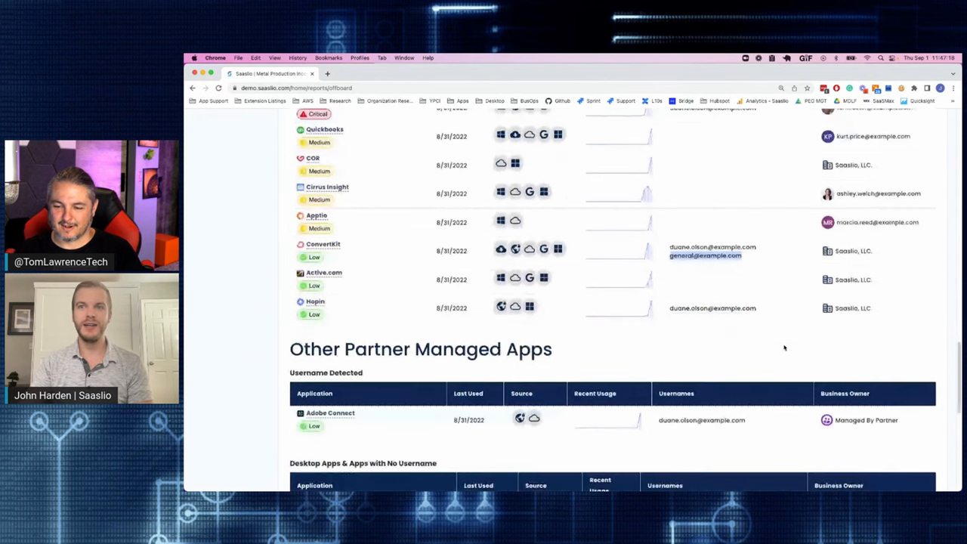
{"action": "scroll", "scroll_direction": "down", "scroll_amount": 3}
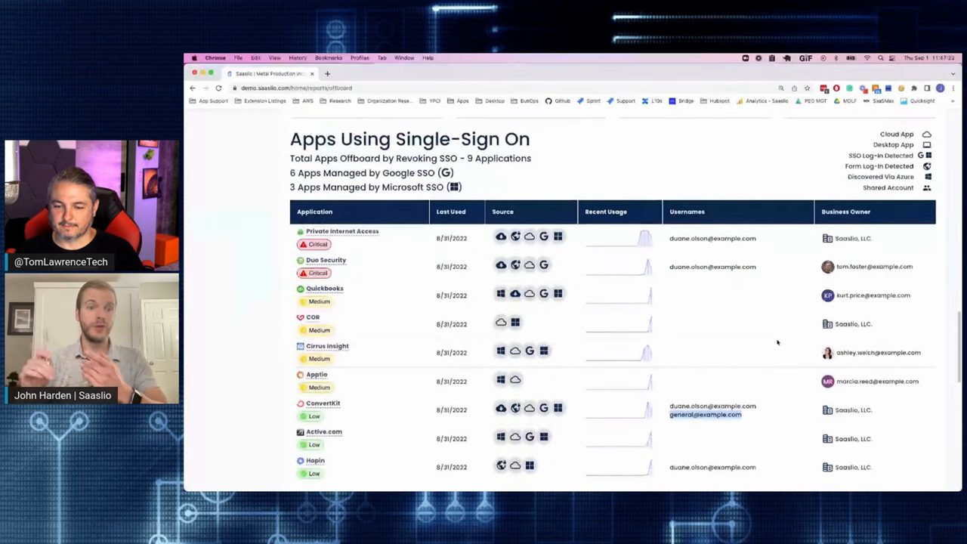
{"action": "scroll", "scroll_direction": "down", "scroll_amount": 3}
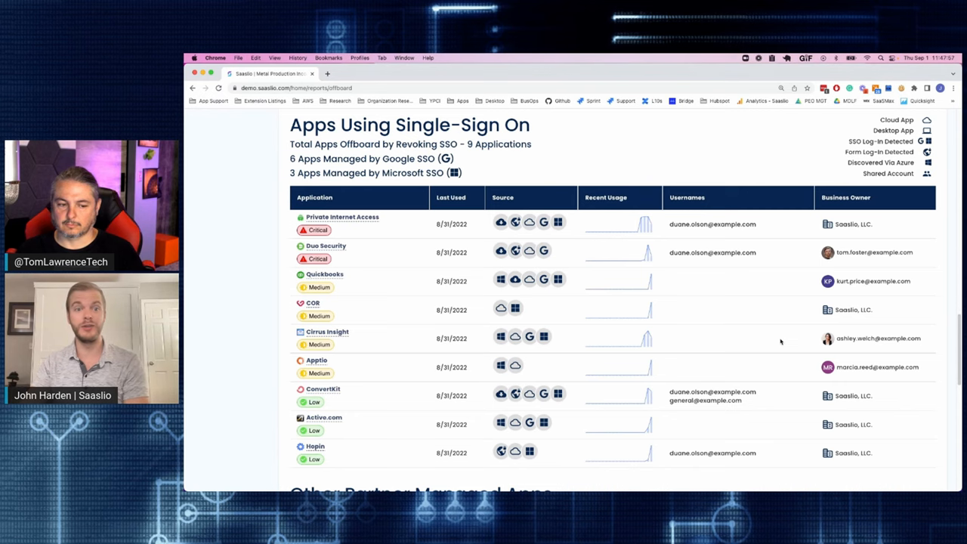
{"action": "mouse_move", "coordinate": [754, 335]}
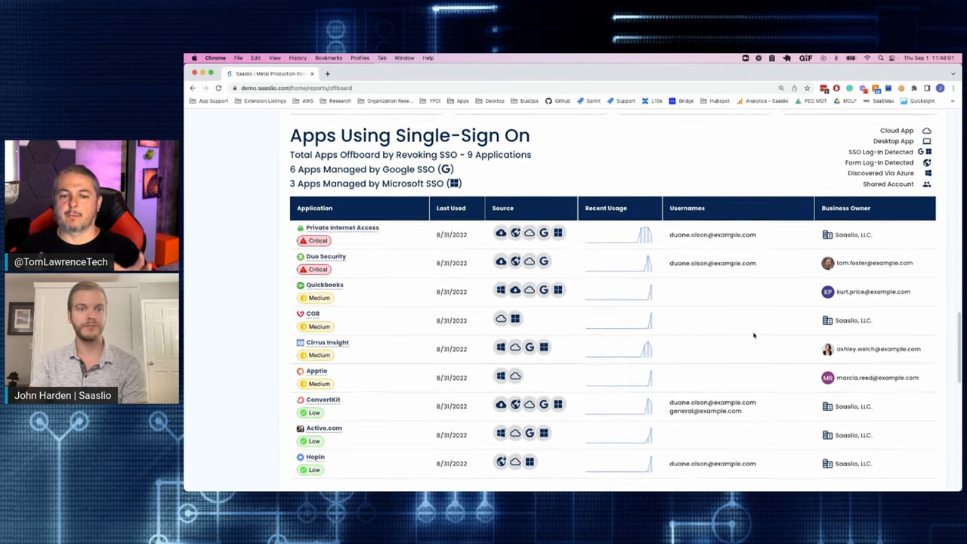
{"action": "scroll", "scroll_direction": "up", "scroll_amount": 3}
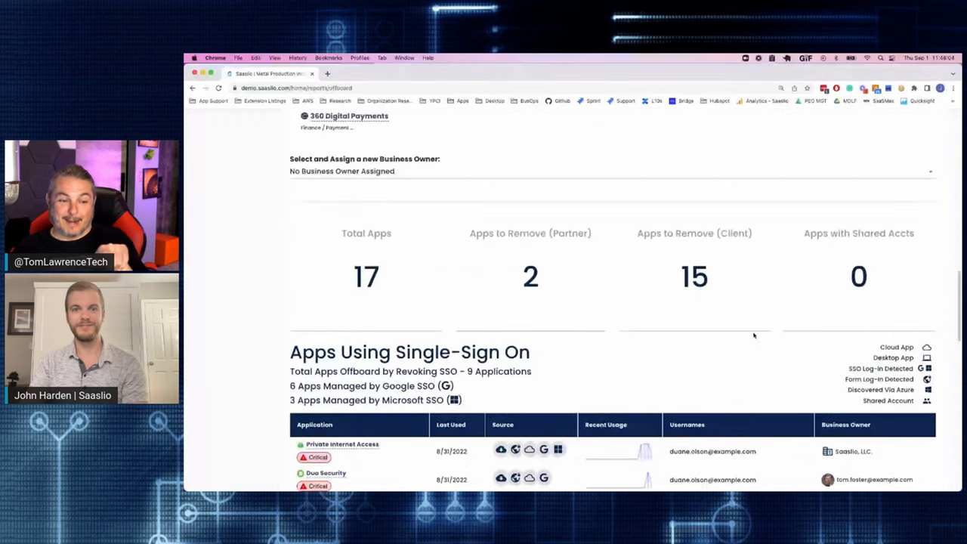
{"action": "scroll", "scroll_direction": "down", "scroll_amount": 3}
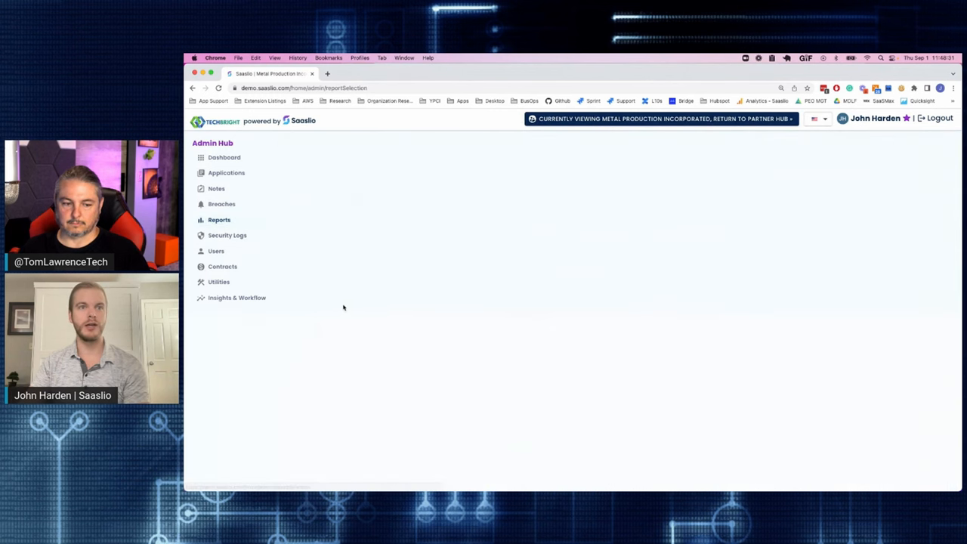
Run the Browser Account Security Report for All Users / Groups with Overview and review its 46 personal-profile users.
{"action": "left_click", "coordinate": [219, 220]}
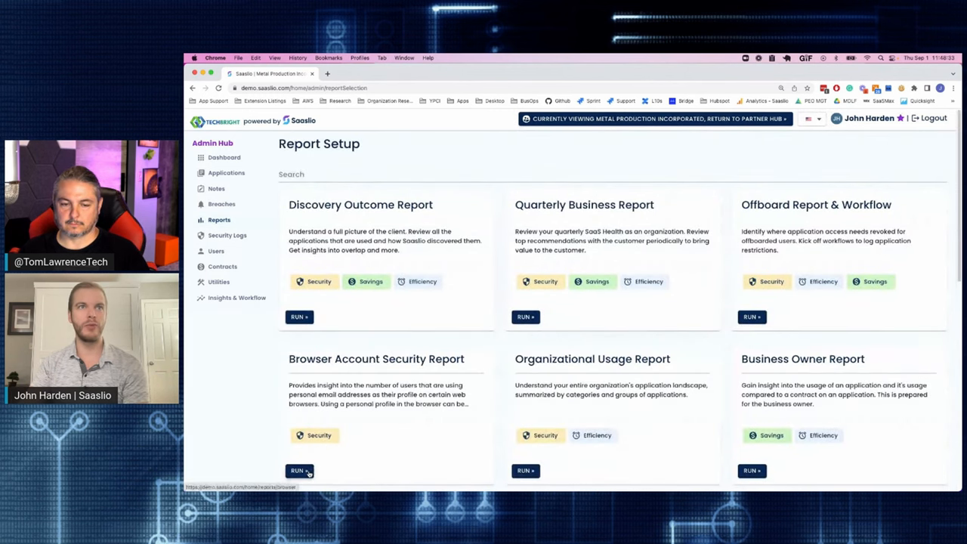
{"action": "left_click", "coordinate": [298, 471]}
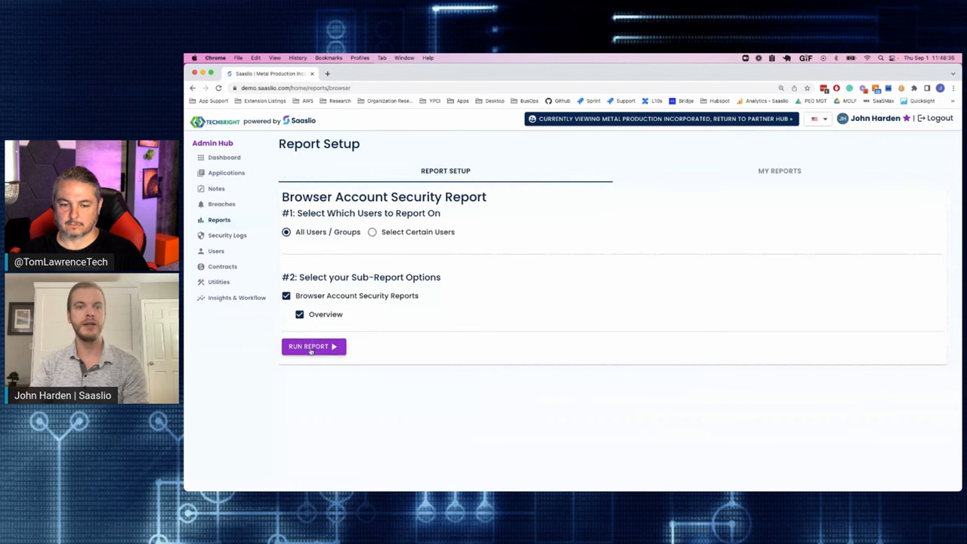
{"action": "left_click", "coordinate": [312, 346]}
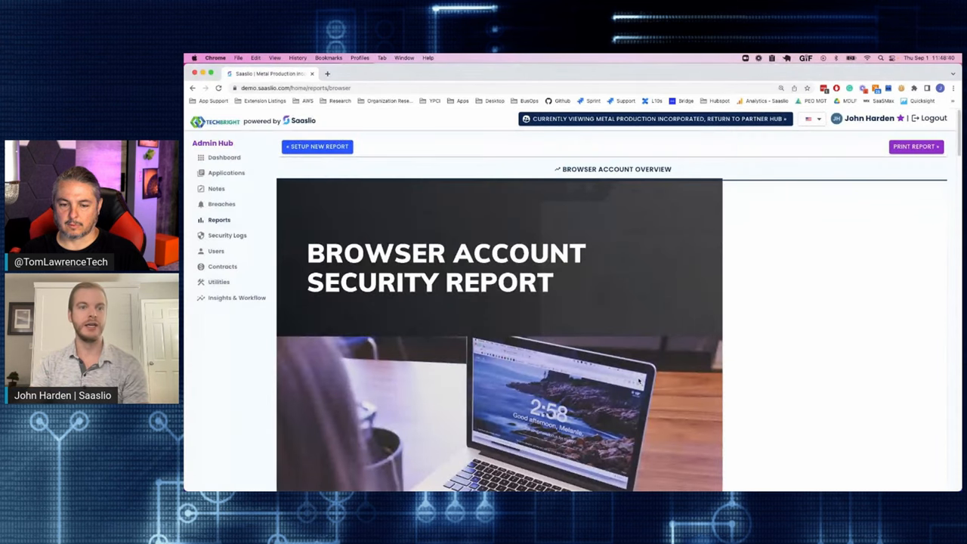
{"action": "scroll", "scroll_direction": "down", "scroll_amount": 3}
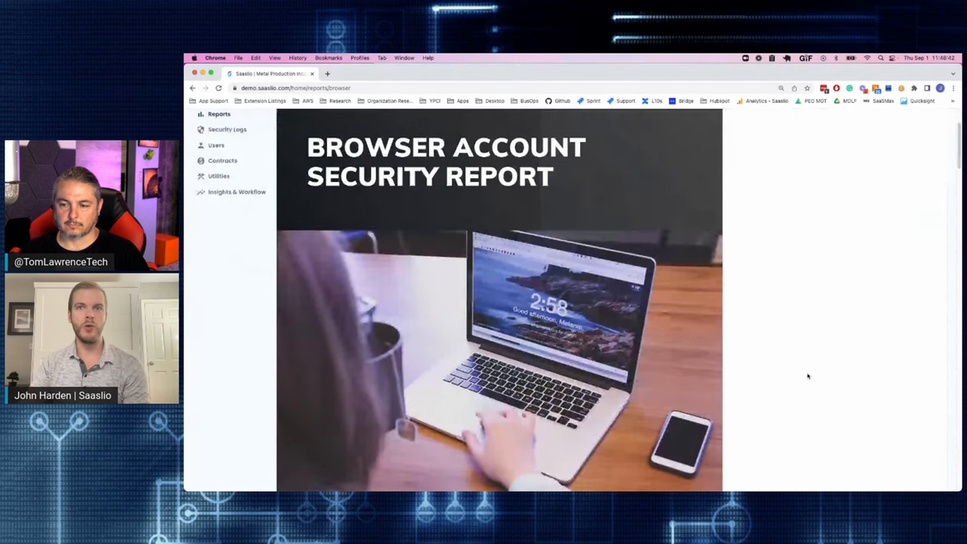
{"action": "scroll", "scroll_direction": "down", "scroll_amount": 3}
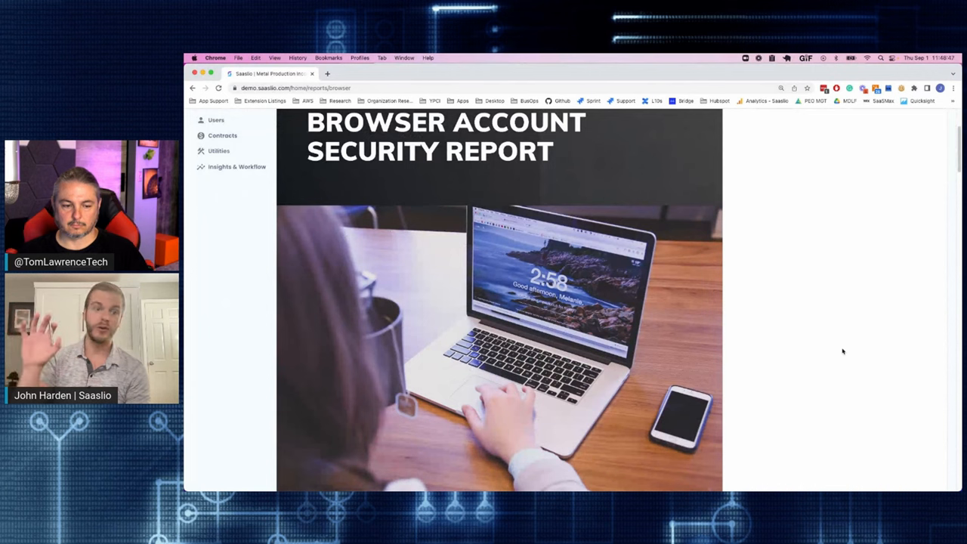
{"action": "scroll", "scroll_direction": "down", "scroll_amount": 3}
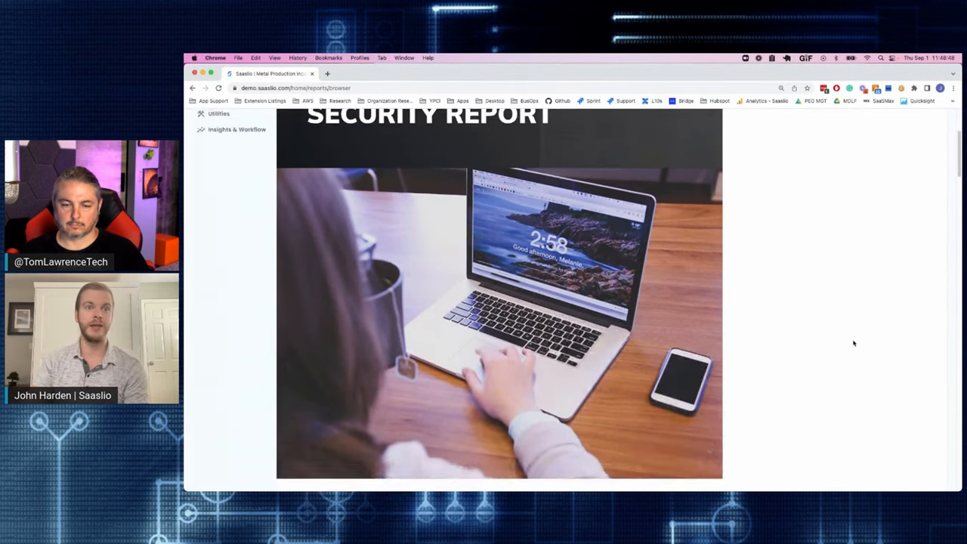
{"action": "scroll", "scroll_direction": "down", "scroll_amount": 3}
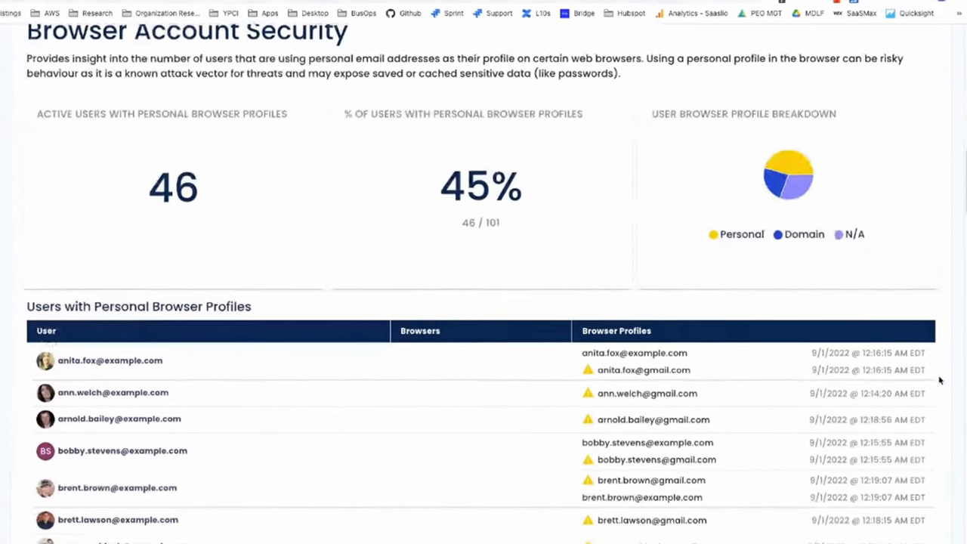
{"action": "scroll", "scroll_direction": "down", "scroll_amount": 3}
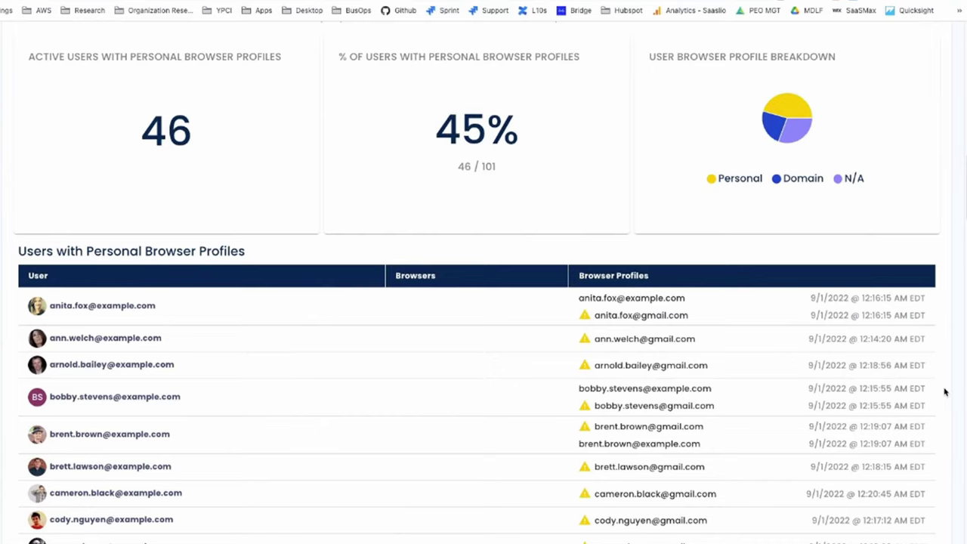
{"action": "mouse_move", "coordinate": [582, 402]}
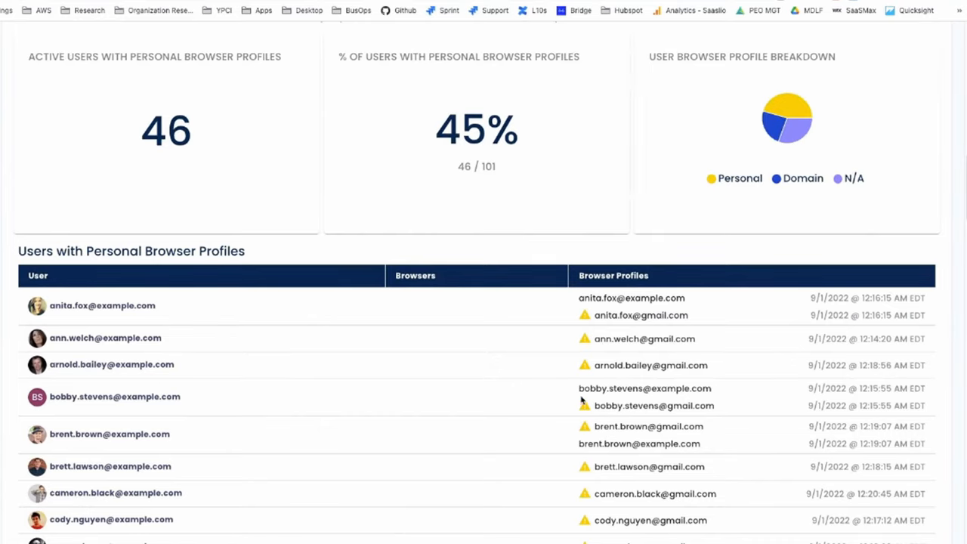
{"action": "mouse_move", "coordinate": [722, 402]}
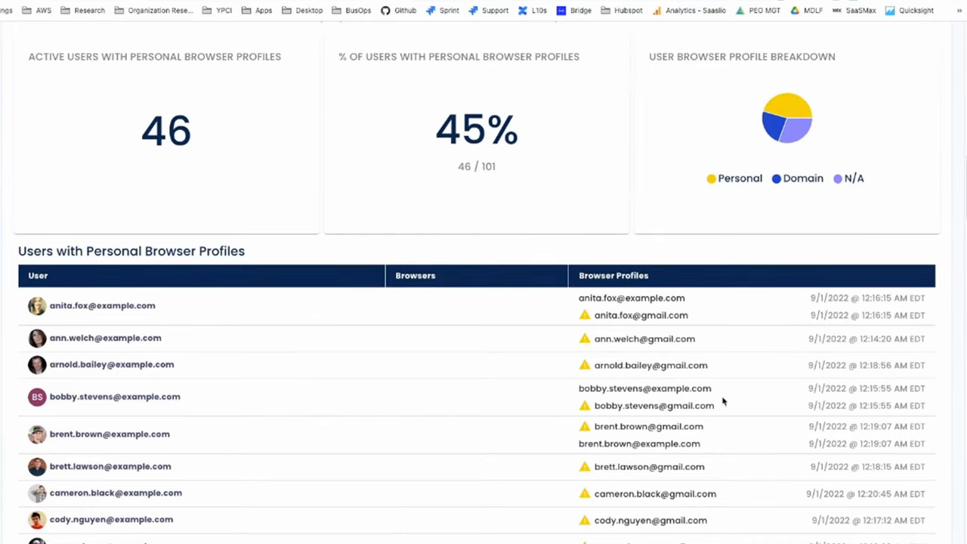
{"action": "mouse_move", "coordinate": [653, 345]}
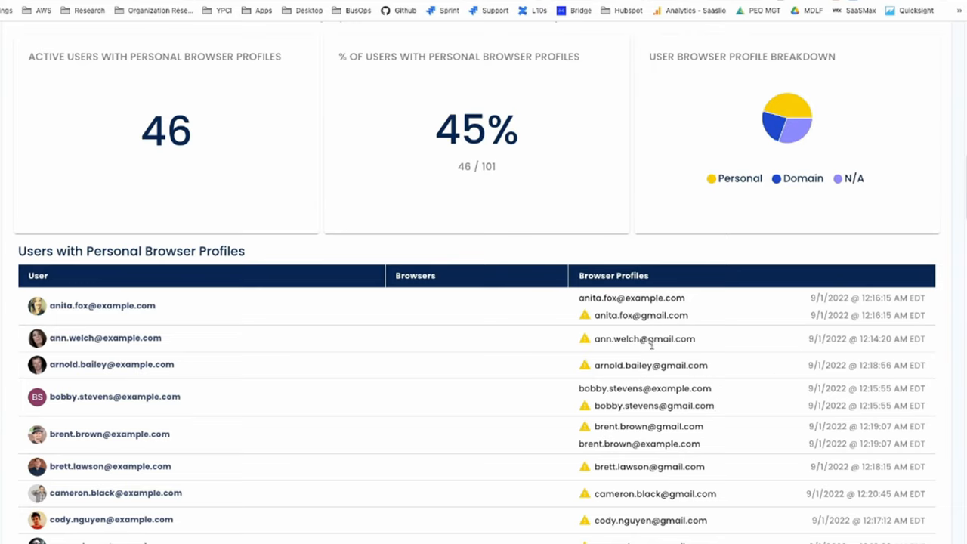
{"action": "mouse_move", "coordinate": [622, 287]}
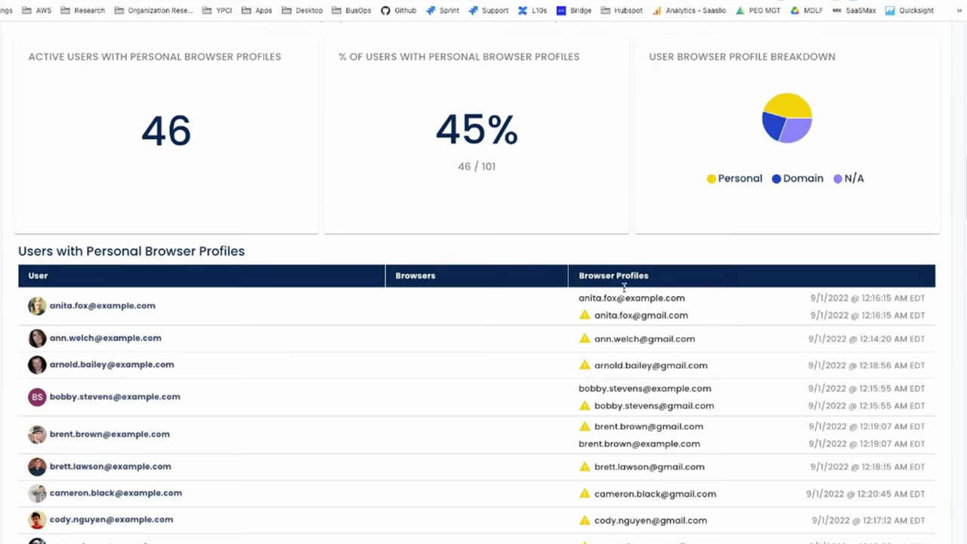
{"action": "mouse_move", "coordinate": [173, 288]}
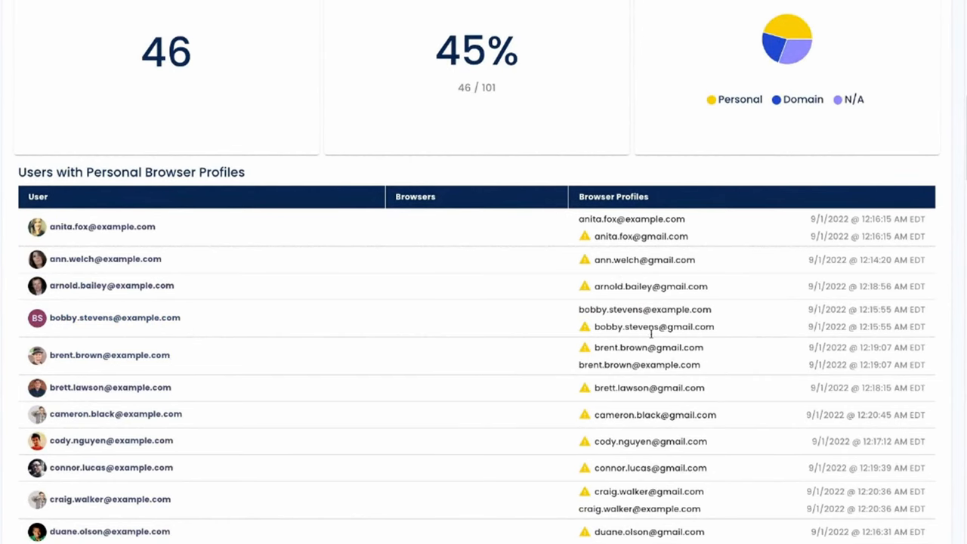
{"action": "scroll", "scroll_direction": "down", "scroll_amount": 3}
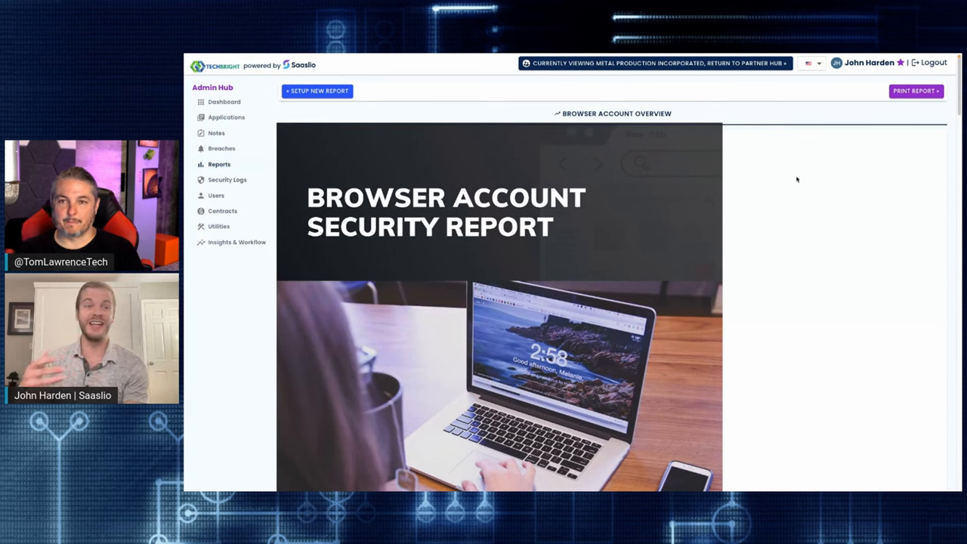
{"action": "mouse_move", "coordinate": [775, 242]}
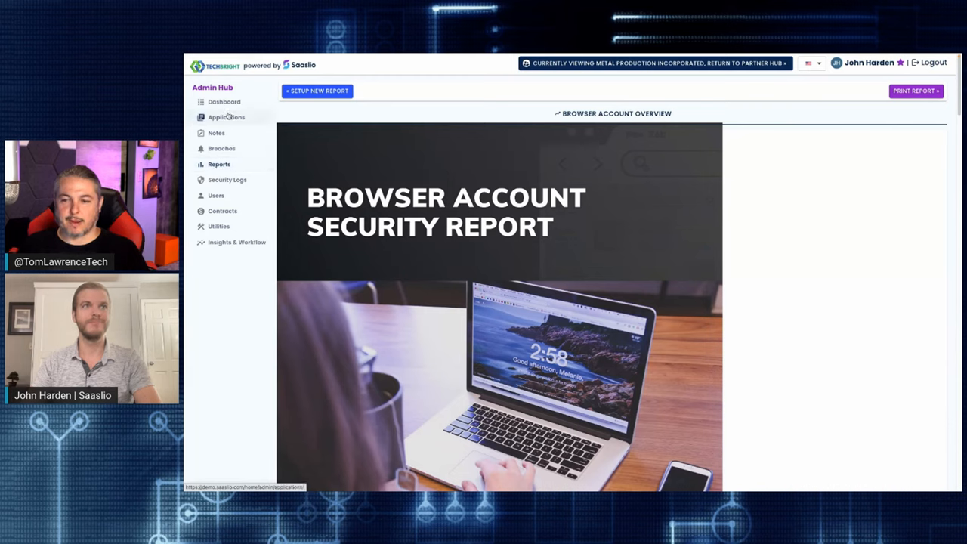
Return to the Admin Hub dashboard showing SaaS health scores and 163 applications.
{"action": "left_click", "coordinate": [224, 103]}
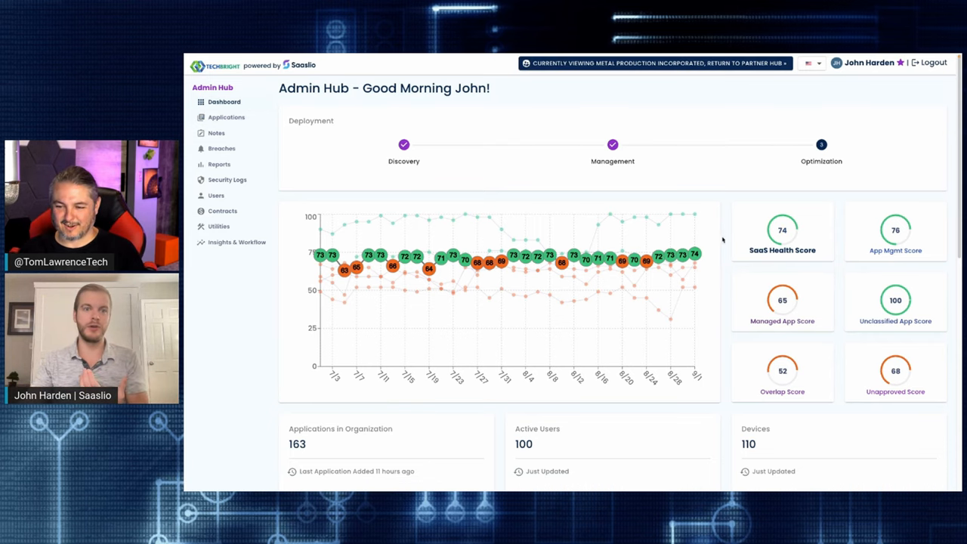
Review the QBR report's Top 10 Managed Applications, Managed Application Score and Notes & Recommendations sections.
{"action": "left_click", "coordinate": [219, 163]}
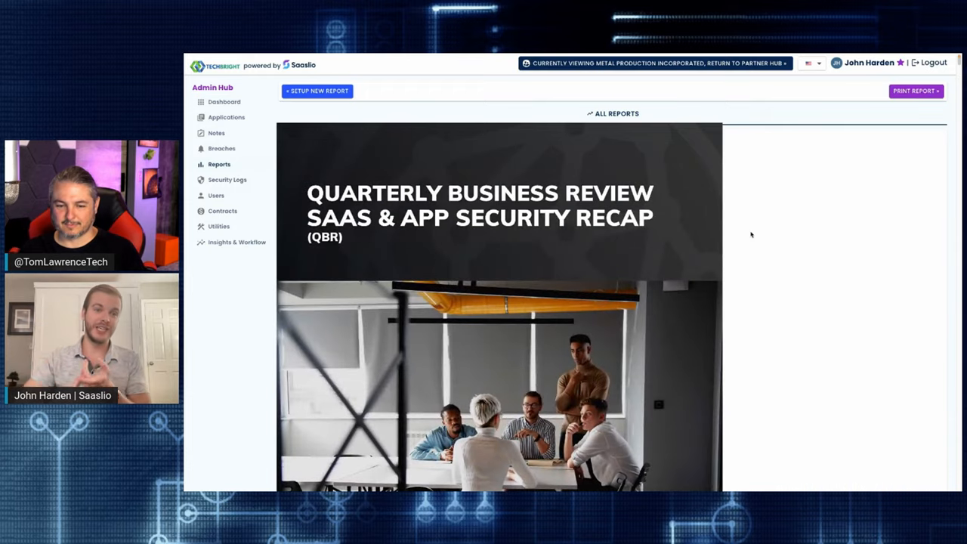
{"action": "scroll", "scroll_direction": "down", "scroll_amount": 3}
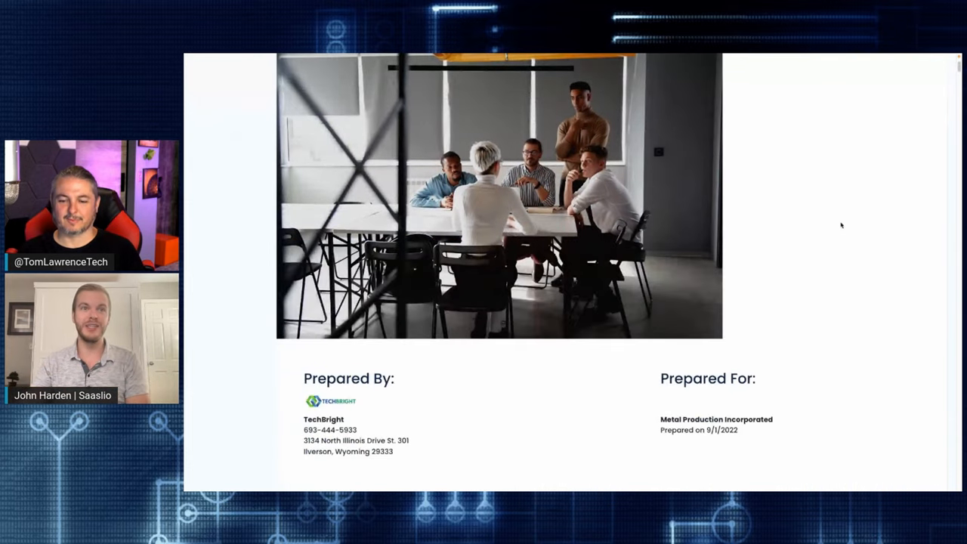
{"action": "scroll", "scroll_direction": "down", "scroll_amount": 3}
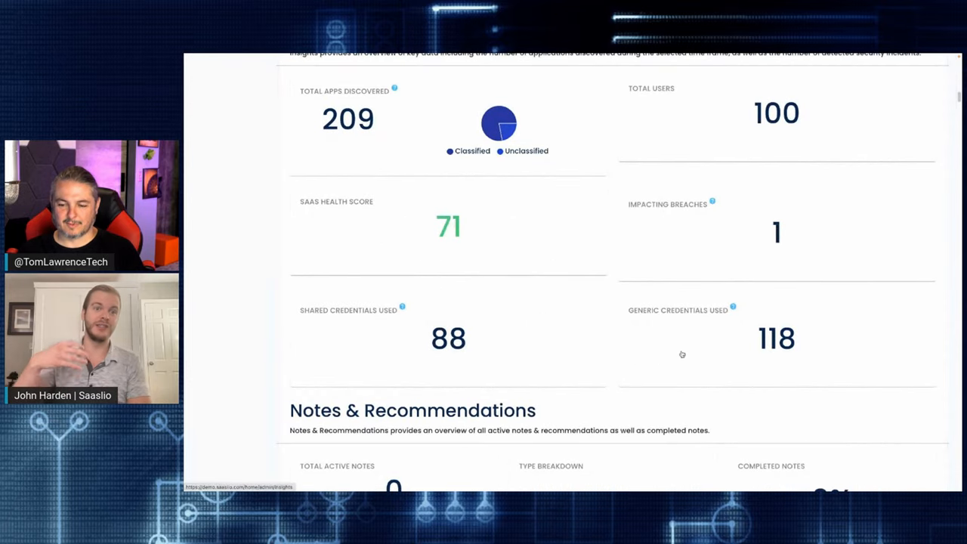
{"action": "scroll", "scroll_direction": "down", "scroll_amount": 3}
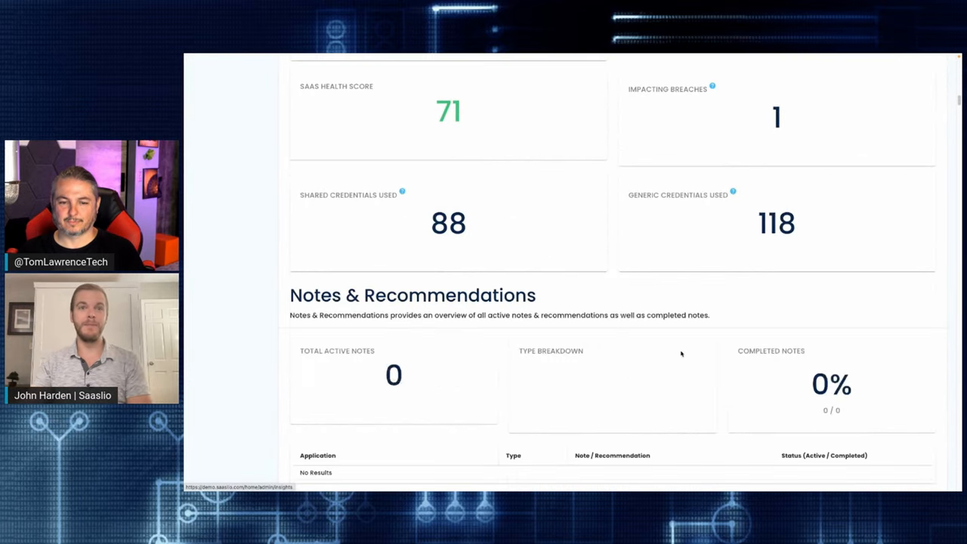
{"action": "scroll", "scroll_direction": "down", "scroll_amount": 3}
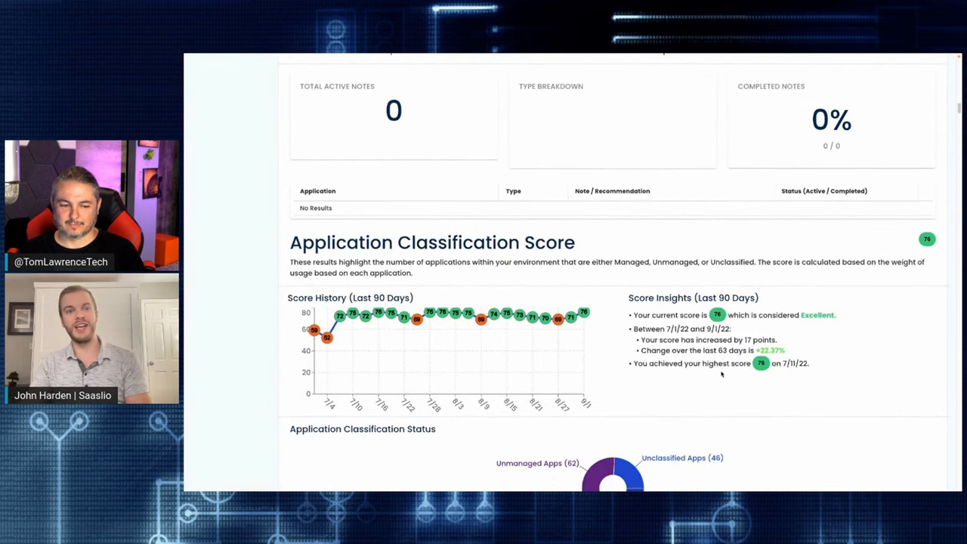
{"action": "scroll", "scroll_direction": "down", "scroll_amount": 3}
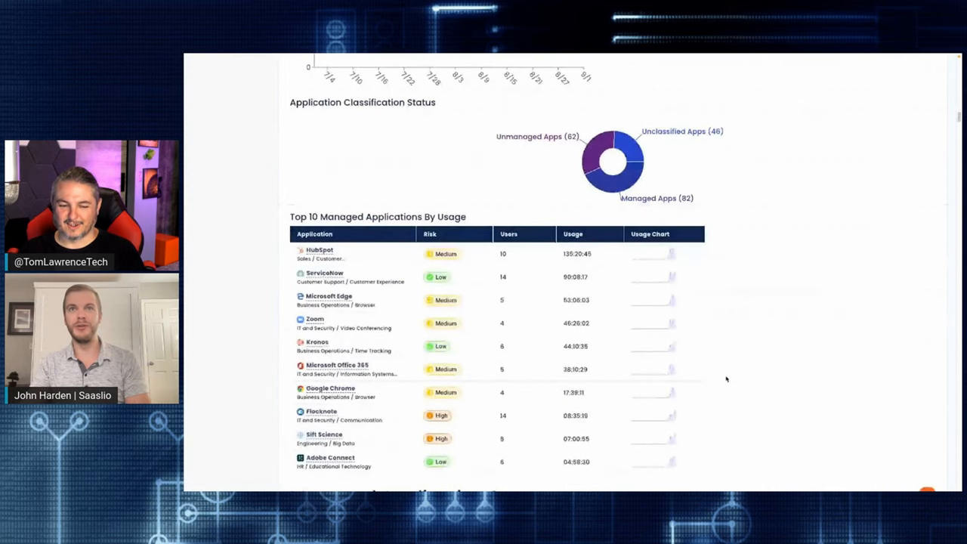
{"action": "scroll", "scroll_direction": "down", "scroll_amount": 3}
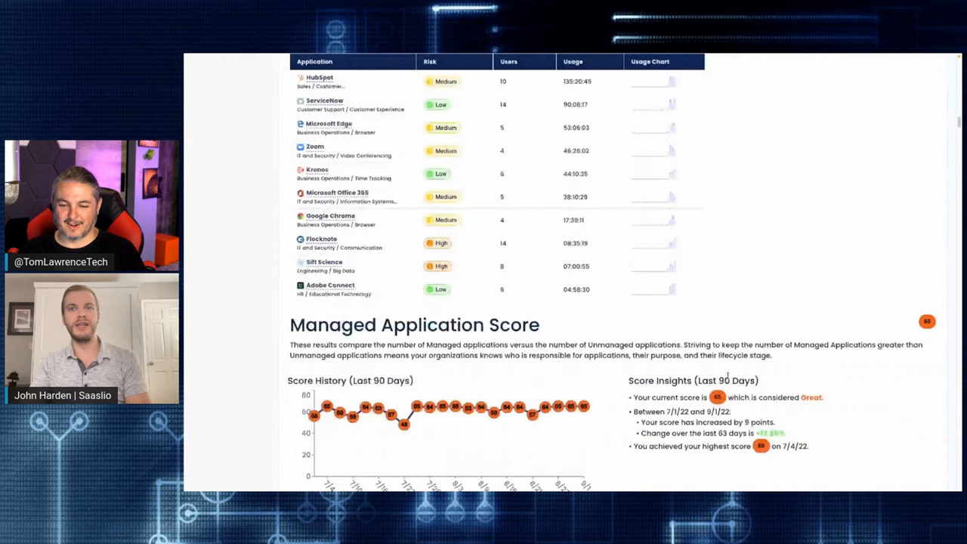
{"action": "scroll", "scroll_direction": "down", "scroll_amount": 3}
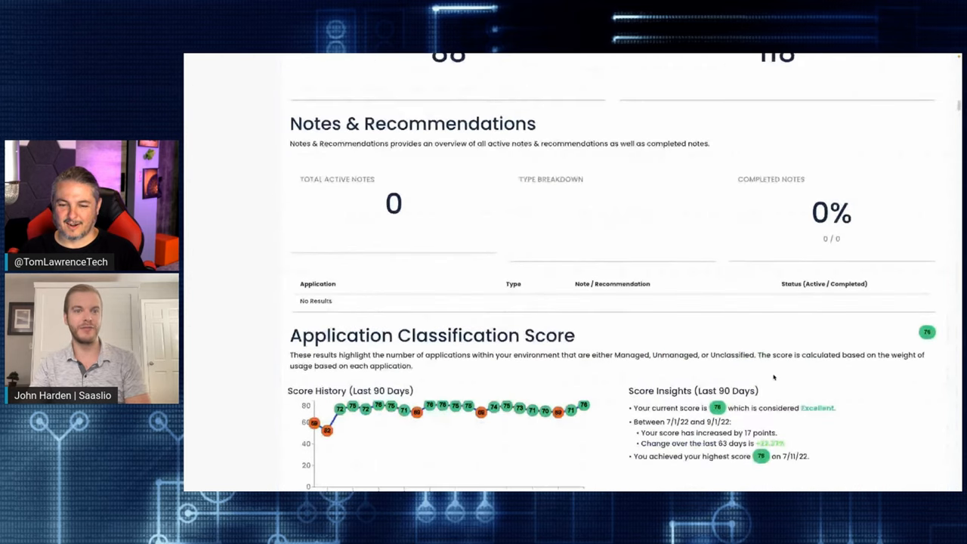
{"action": "scroll", "scroll_direction": "down", "scroll_amount": 3}
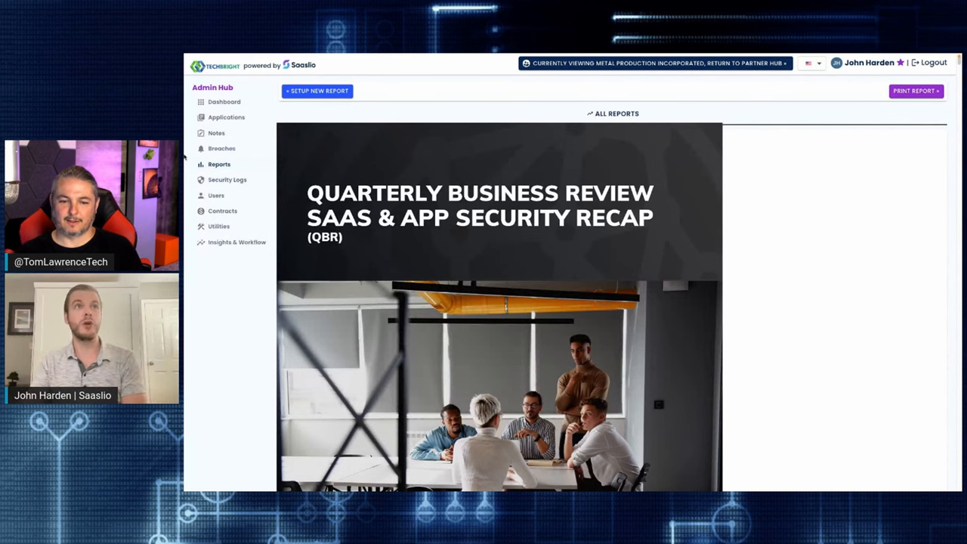
Return from the client view to the Partner Hub Clients list of five clients.
{"action": "left_click", "coordinate": [224, 101]}
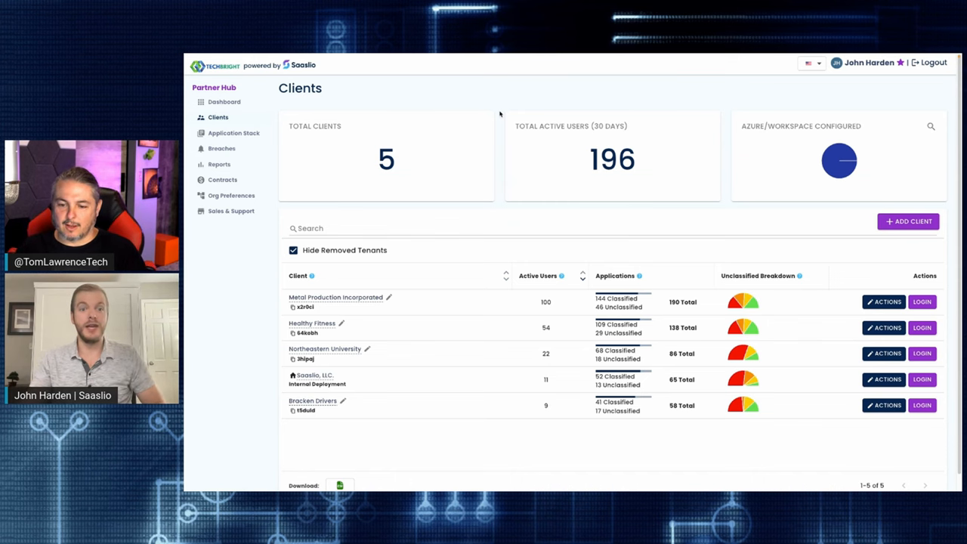
Go to the Application Stack page listing default risk, lifecycle stage and business owner per application.
{"action": "left_click", "coordinate": [233, 133]}
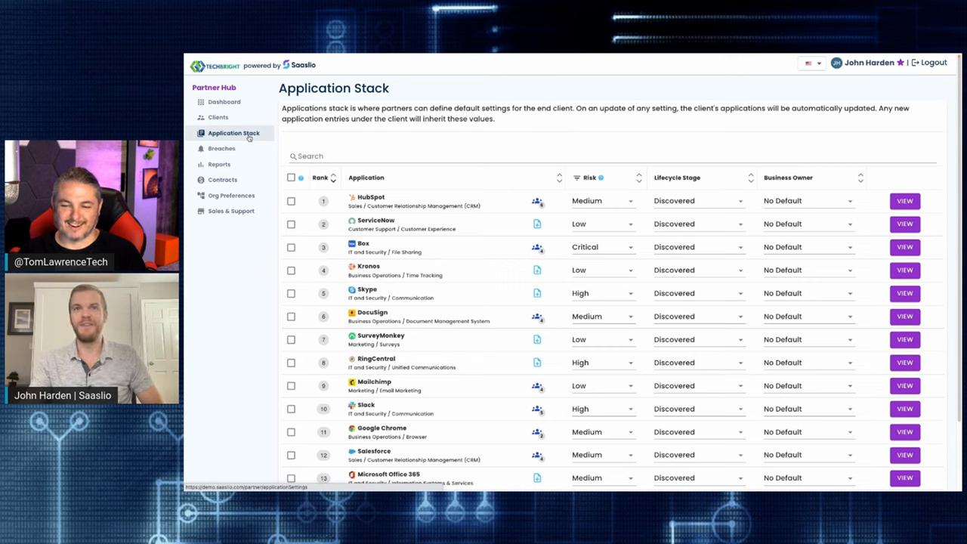
{"action": "left_click", "coordinate": [351, 152]}
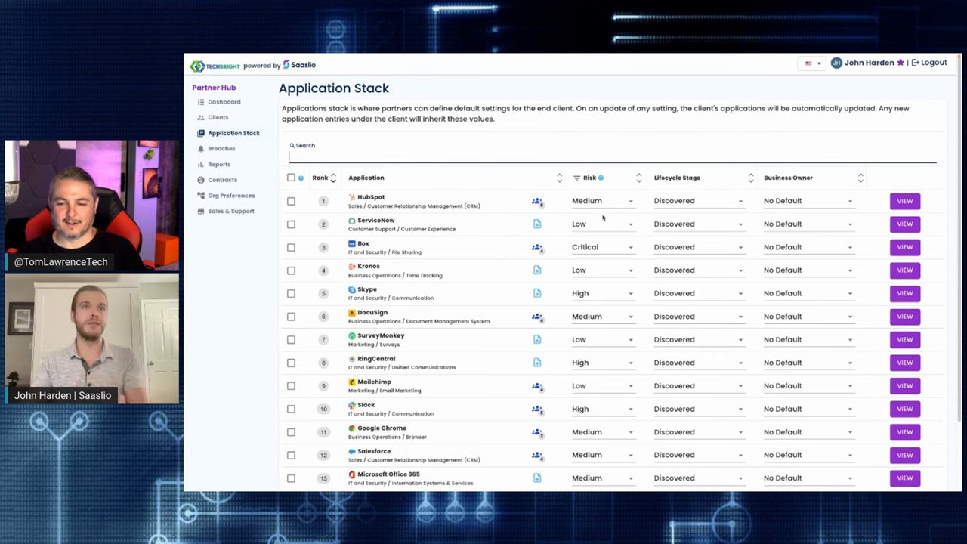
Default Box to Evaluating lifecycle stage and No Business Owner Required, then bring up its notes editor.
{"action": "left_click", "coordinate": [598, 247]}
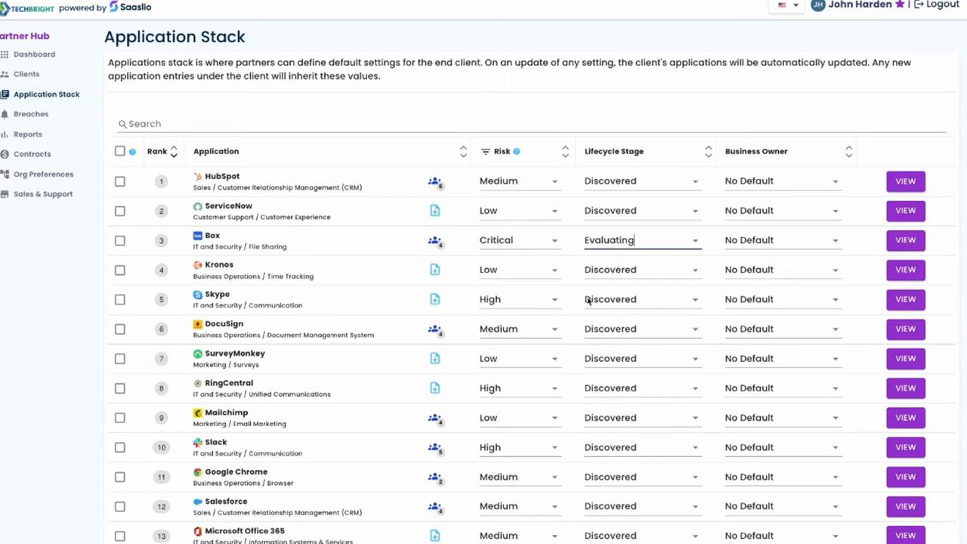
{"action": "left_click", "coordinate": [783, 239]}
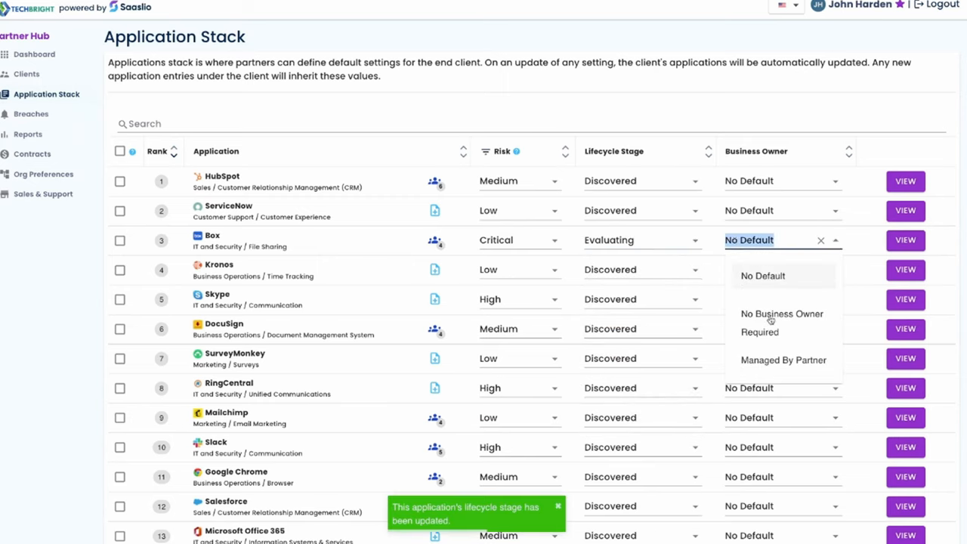
{"action": "left_click", "coordinate": [781, 315]}
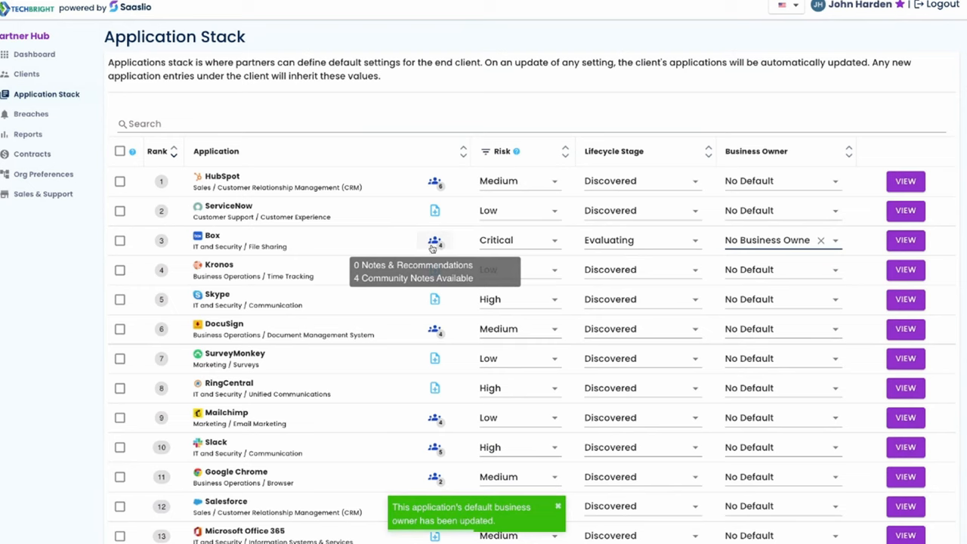
{"action": "left_click", "coordinate": [432, 240]}
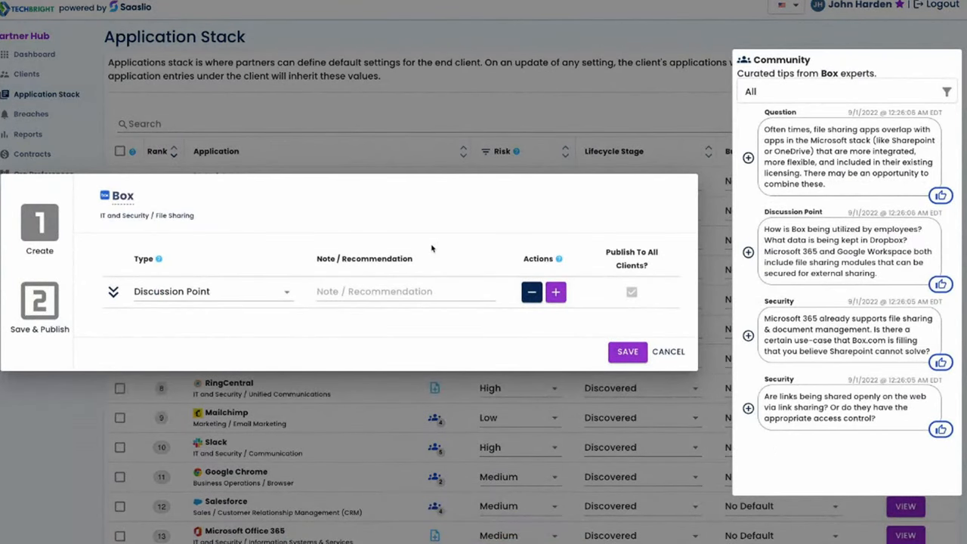
Save two community tips to Box as a Security note and a Discussion Point.
{"action": "left_click", "coordinate": [211, 291]}
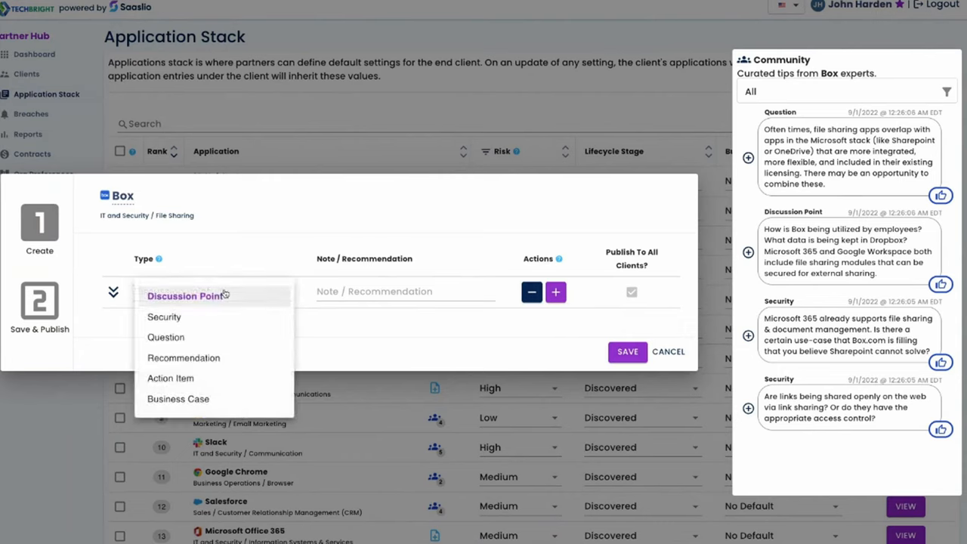
{"action": "mouse_move", "coordinate": [320, 248]}
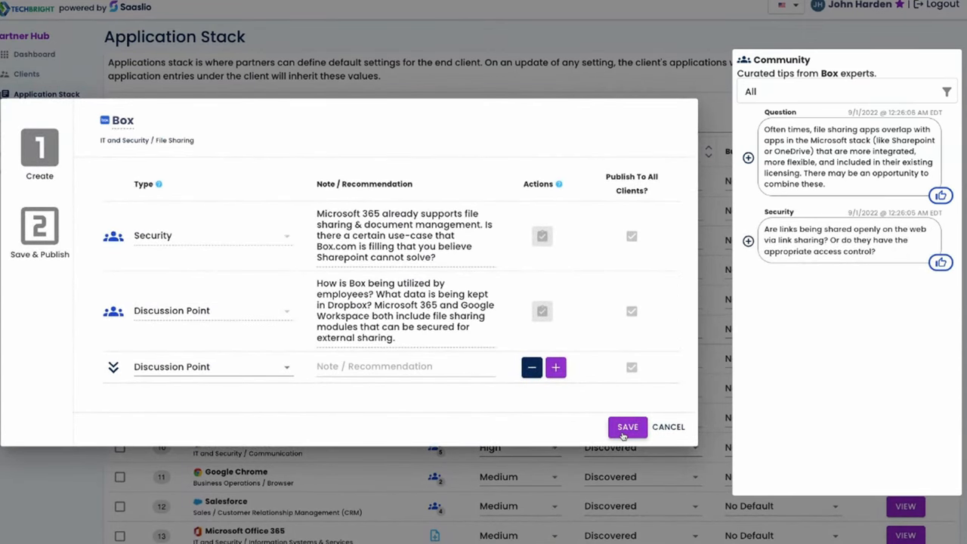
{"action": "left_click", "coordinate": [627, 426]}
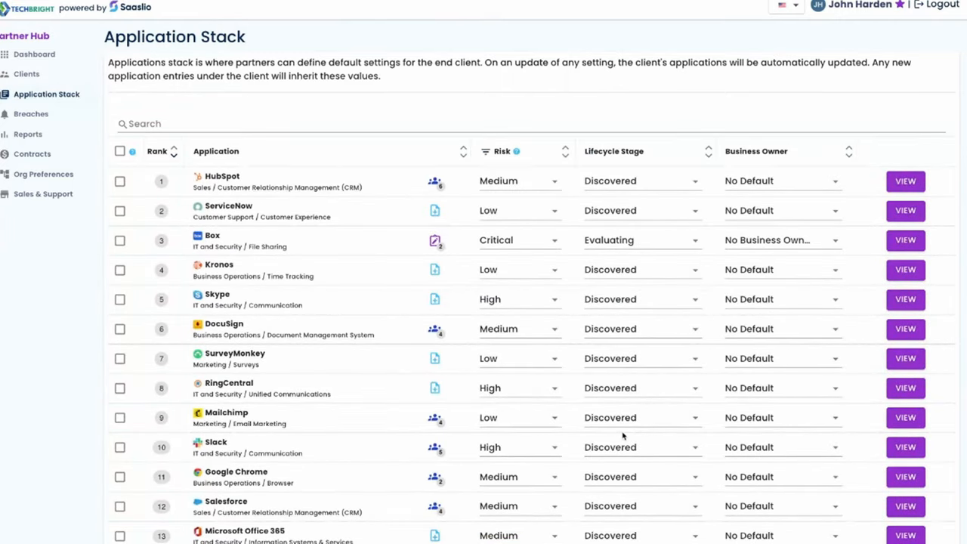
{"action": "mouse_move", "coordinate": [437, 417]}
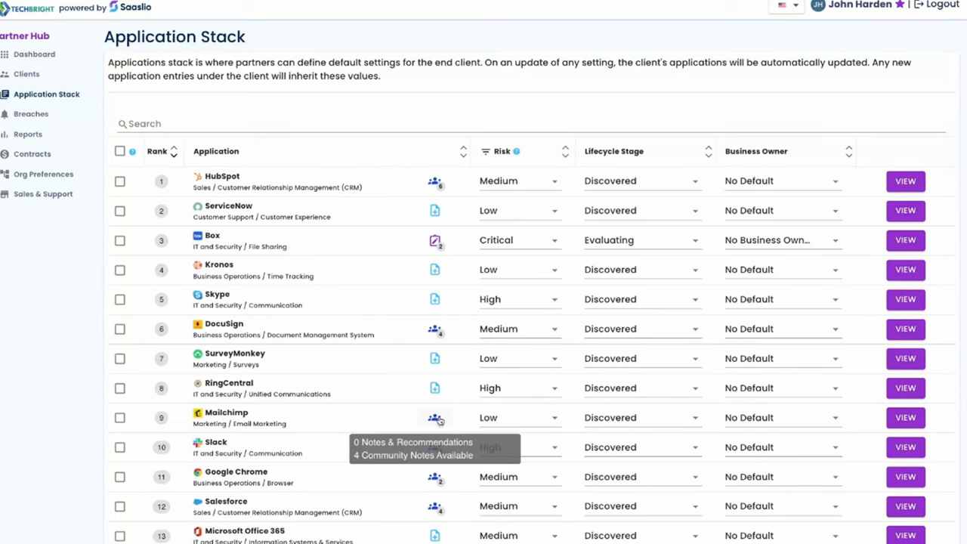
Add the SPF, DKIM and DMARC setup community tip to Mailchimp as a Security note.
{"action": "left_click", "coordinate": [435, 418]}
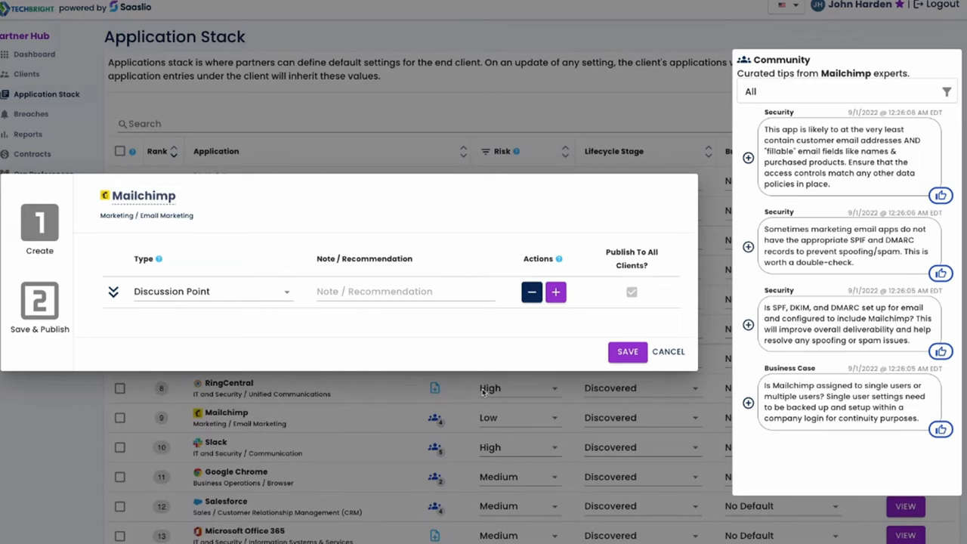
{"action": "mouse_move", "coordinate": [516, 317]}
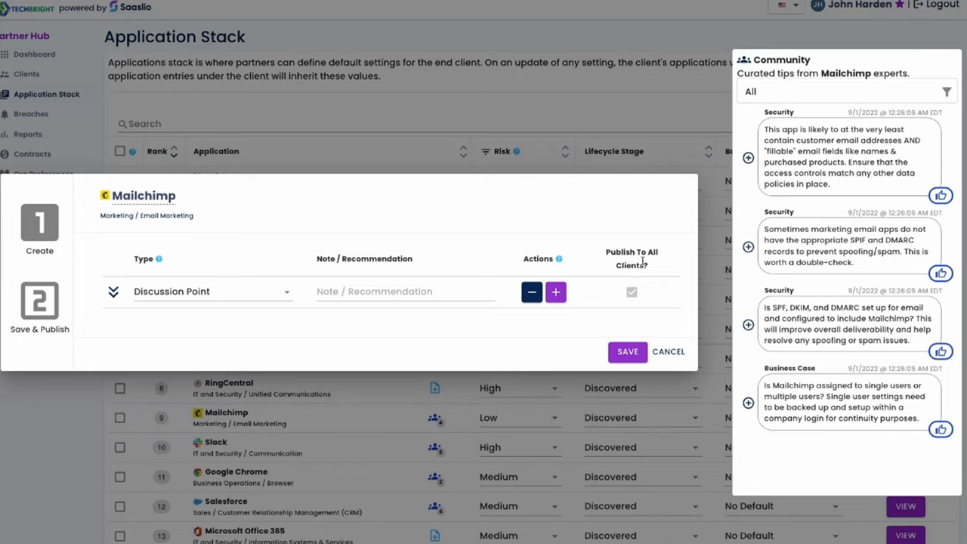
{"action": "left_click", "coordinate": [632, 292]}
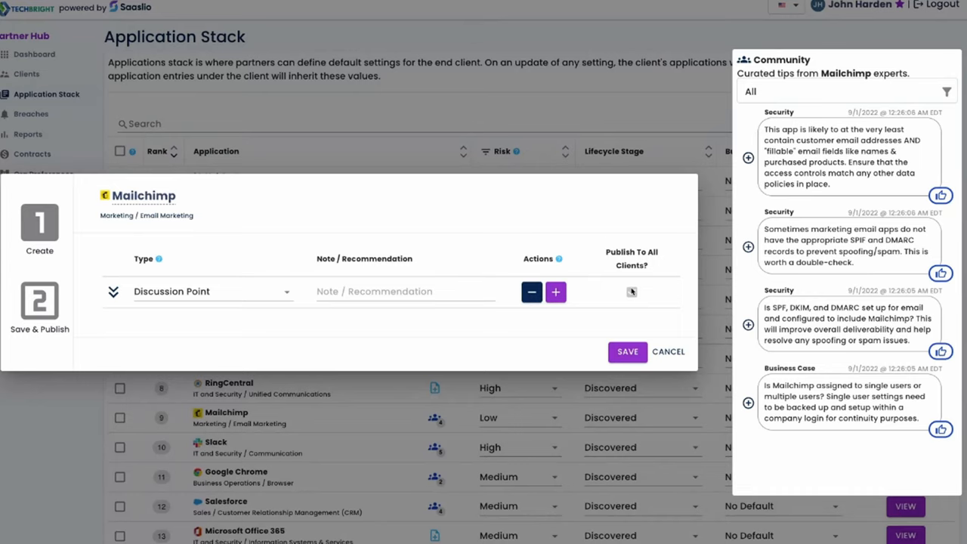
{"action": "left_click", "coordinate": [632, 292]}
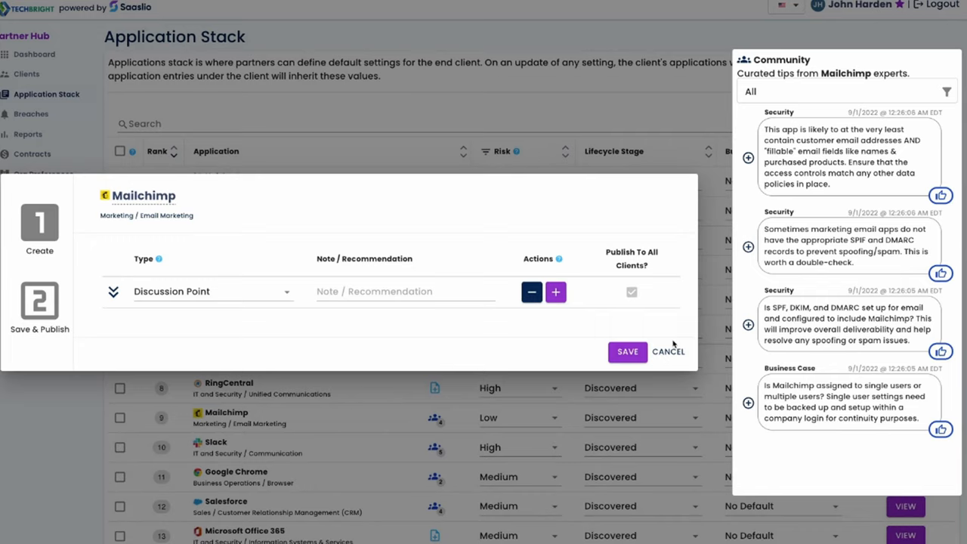
{"action": "mouse_move", "coordinate": [905, 410]}
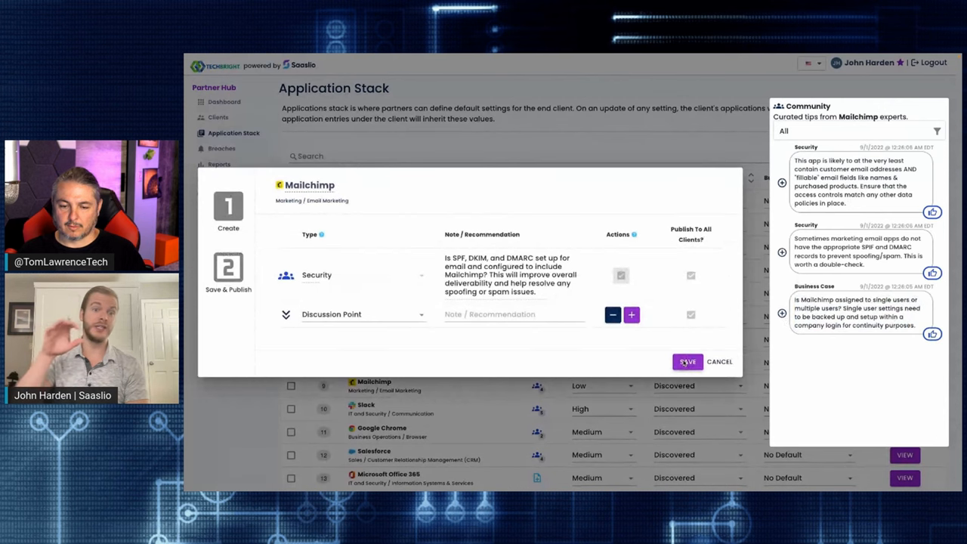
Save Mailchimp's new note and return to the Partner Hub dashboard.
{"action": "left_click", "coordinate": [688, 363]}
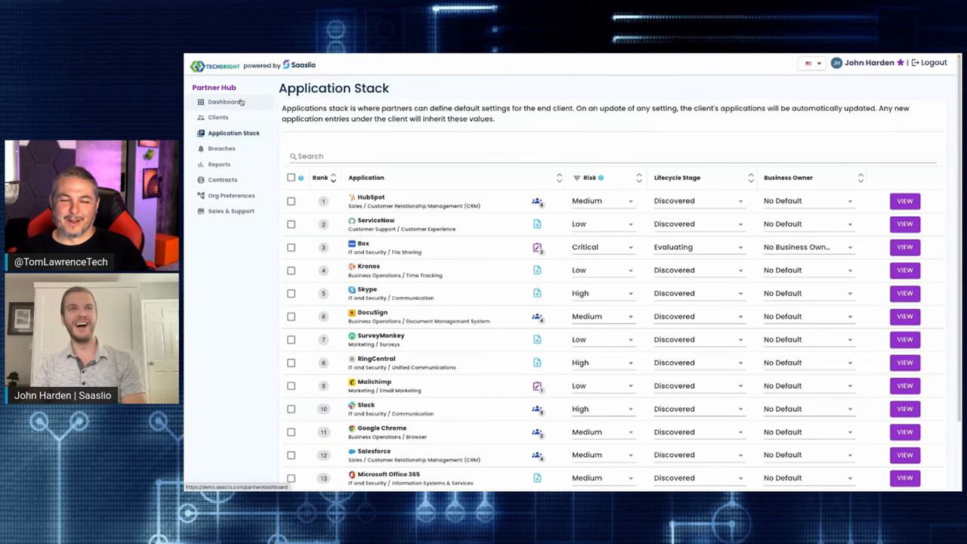
{"action": "left_click", "coordinate": [221, 102]}
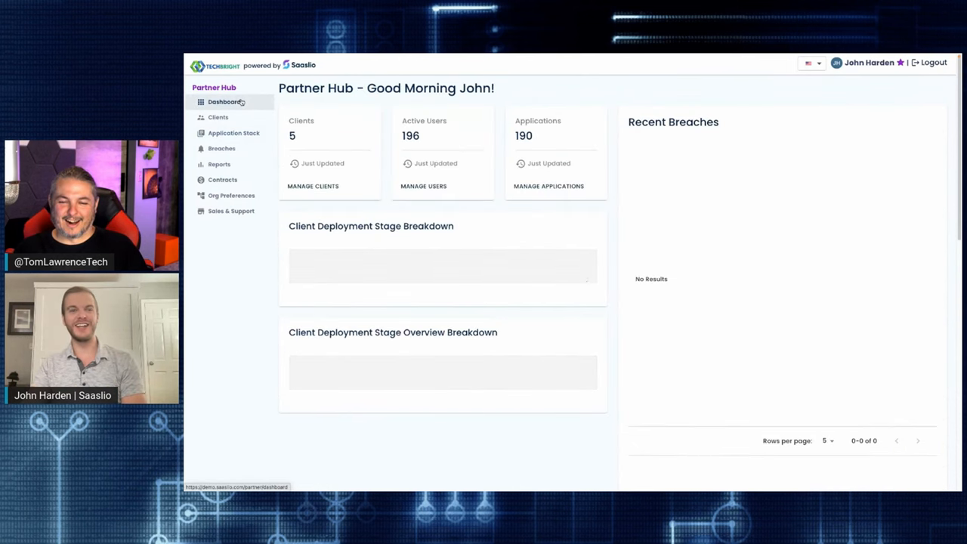